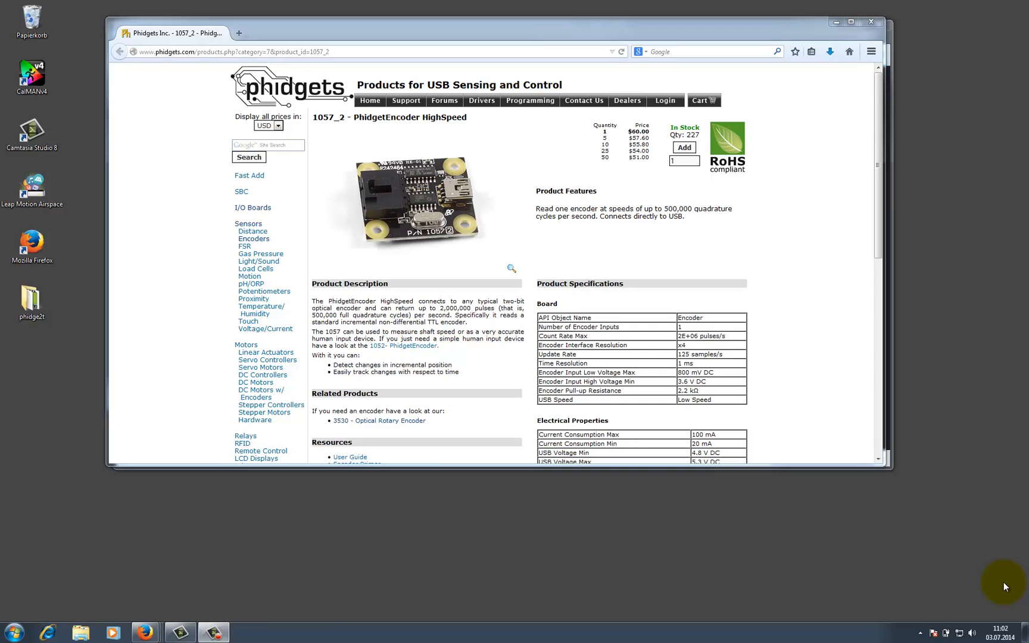
{"action": "mouse_move", "coordinate": [742, 563]}
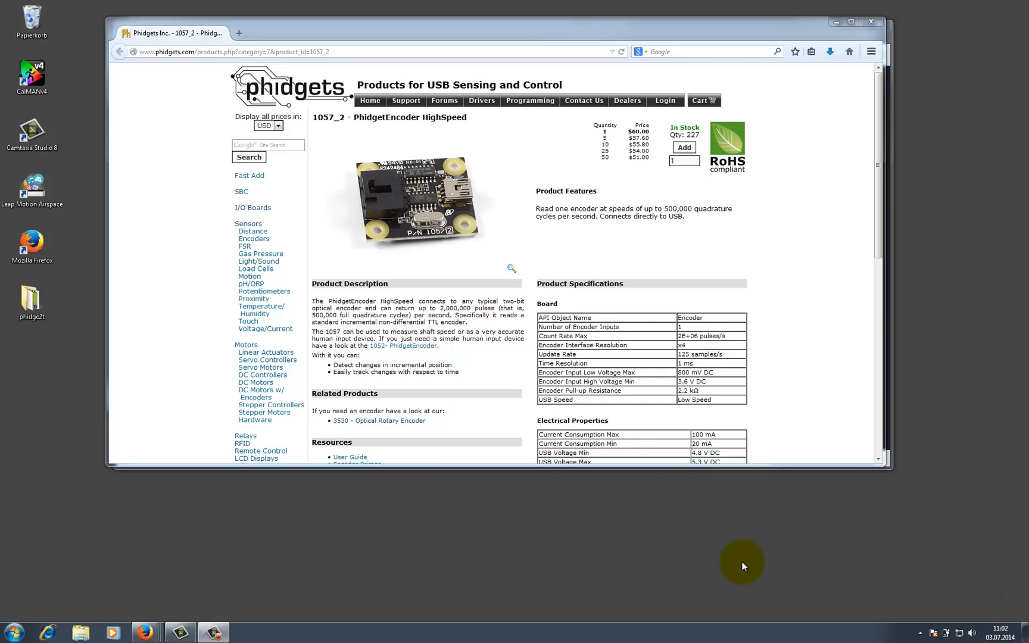
{"action": "mouse_move", "coordinate": [310, 161]}
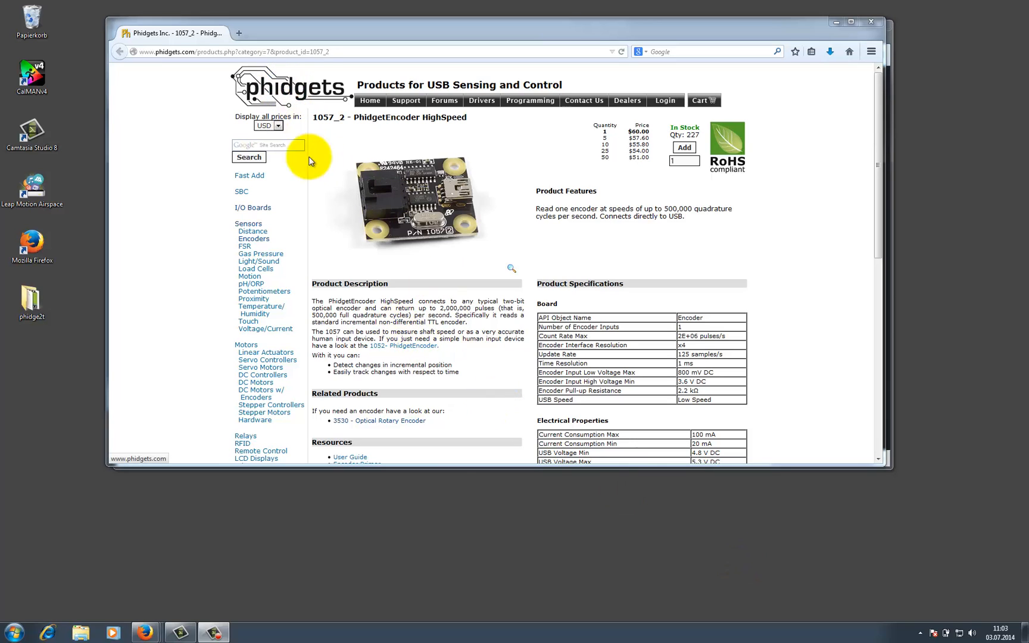
{"action": "mouse_move", "coordinate": [348, 168]}
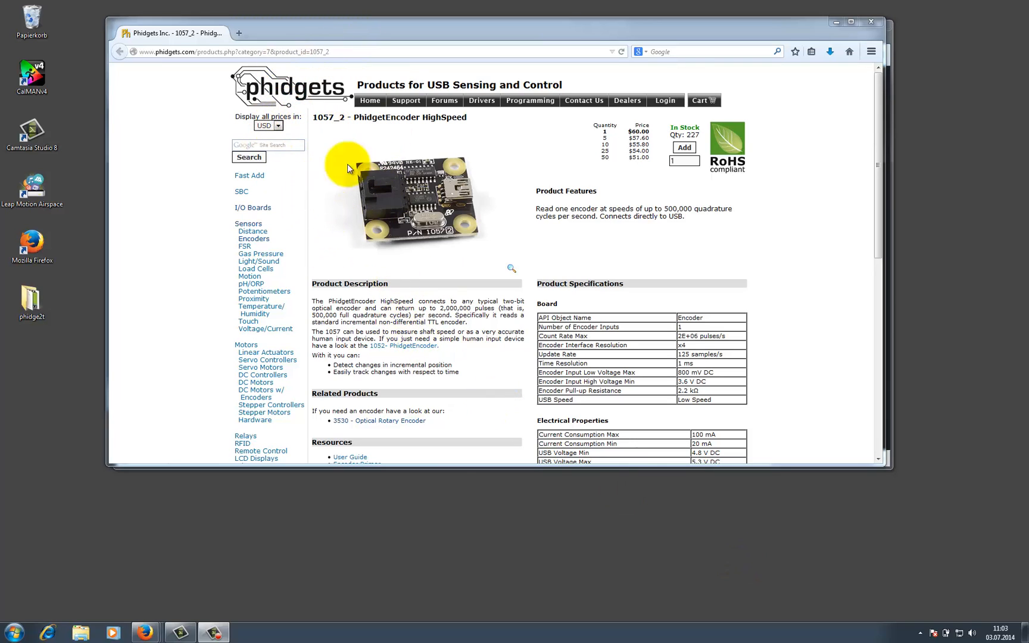
{"action": "mouse_move", "coordinate": [275, 248]}
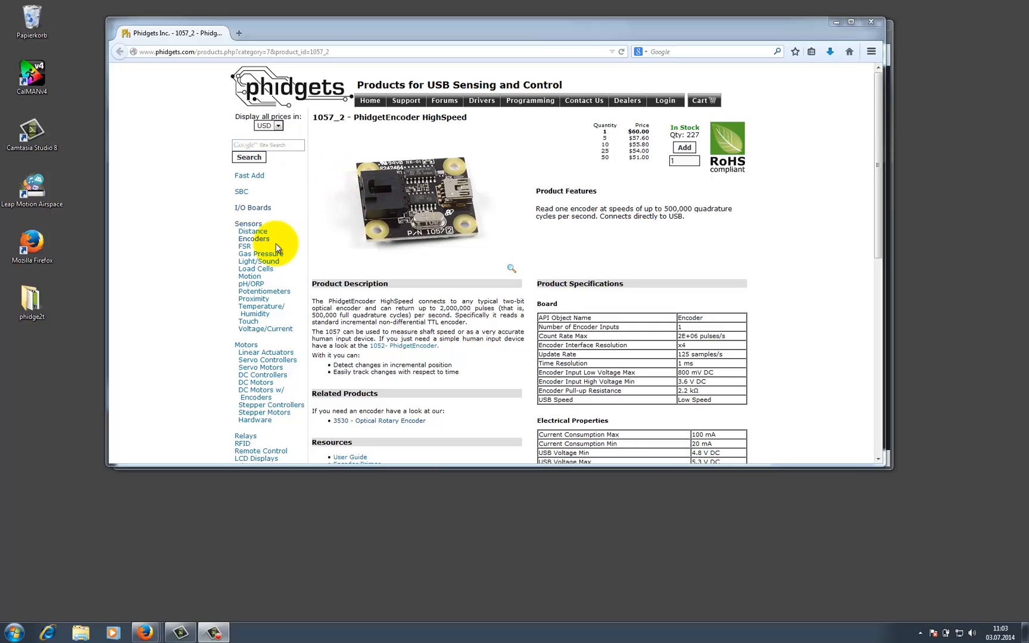
{"action": "mouse_move", "coordinate": [457, 50]}
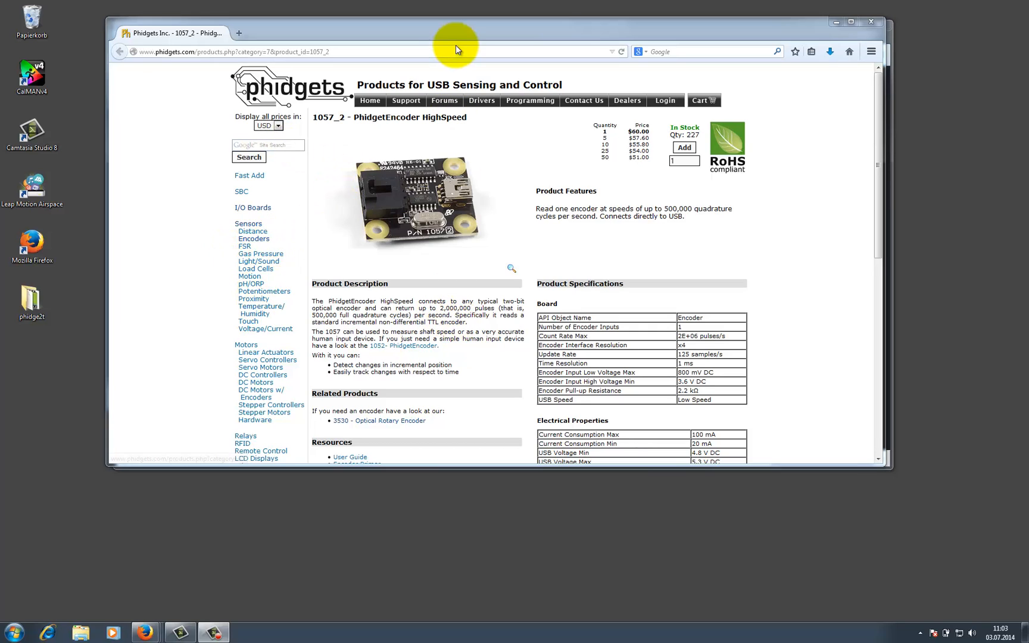
{"action": "mouse_move", "coordinate": [434, 184]}
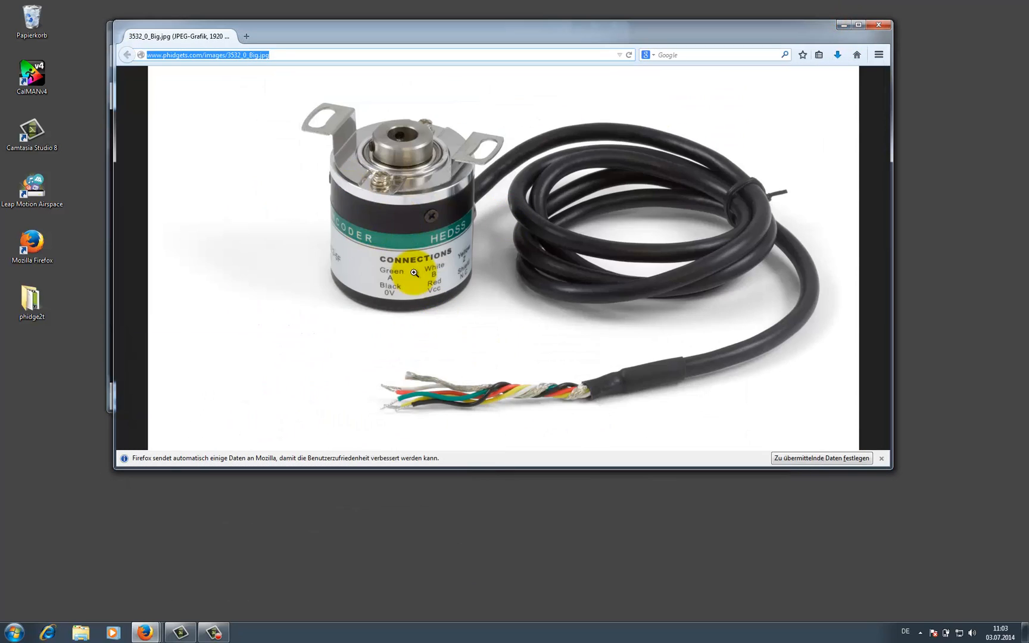
{"action": "mouse_move", "coordinate": [431, 106]}
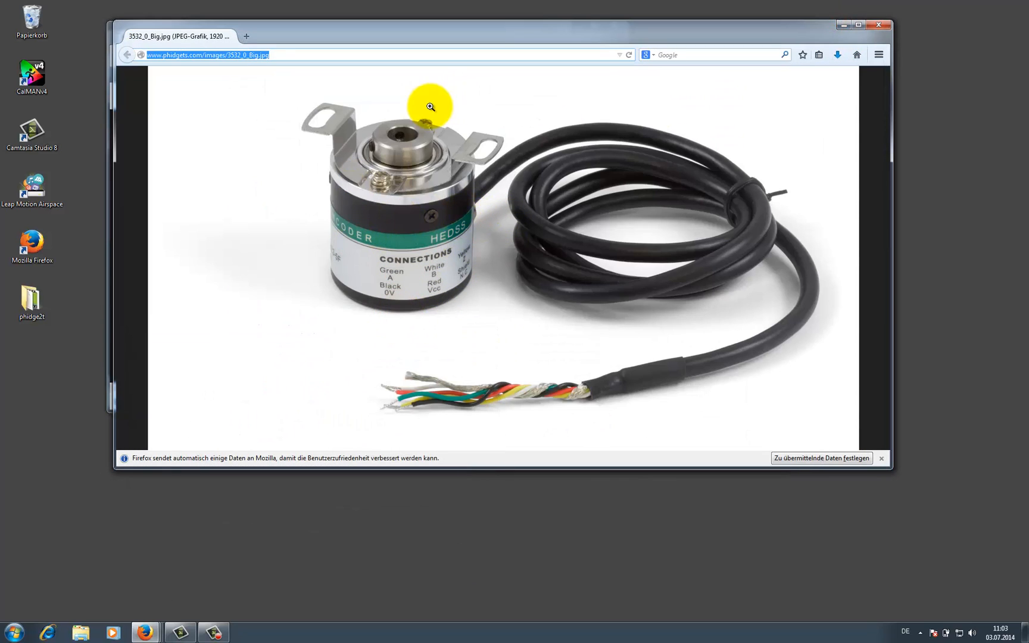
{"action": "mouse_move", "coordinate": [404, 117]}
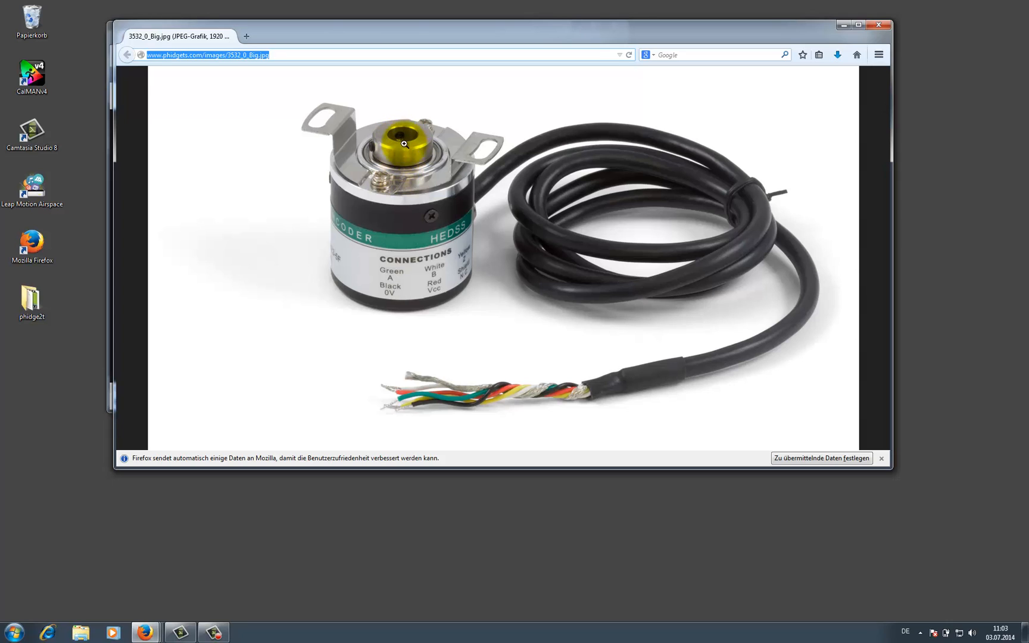
{"action": "mouse_move", "coordinate": [399, 138]}
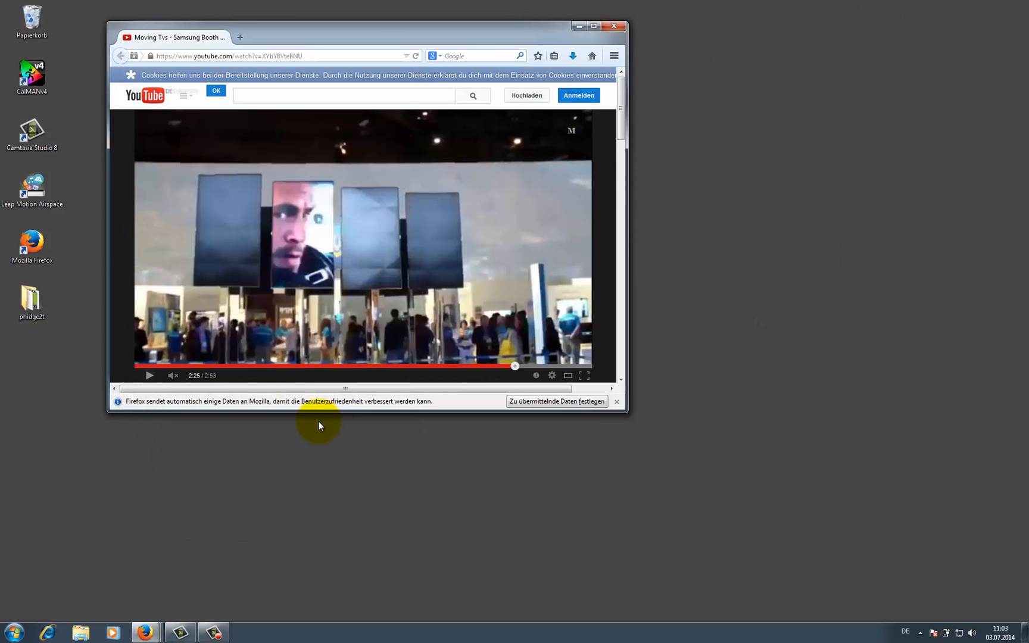
- Play the YouTube video of the car on the rotating display turntable
{"action": "left_click", "coordinate": [149, 375]}
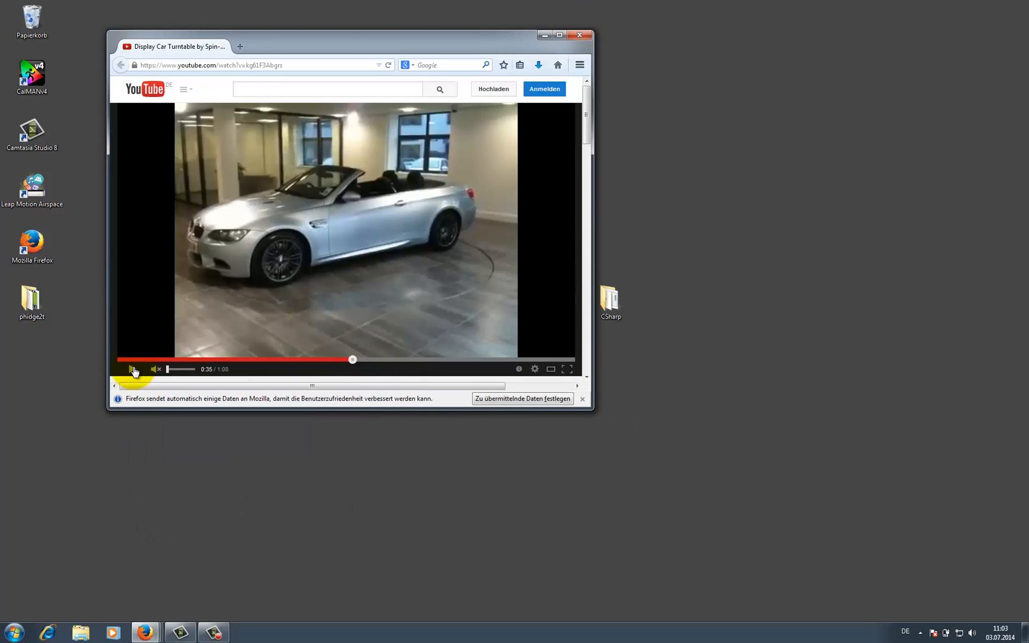
{"action": "left_click", "coordinate": [131, 369]}
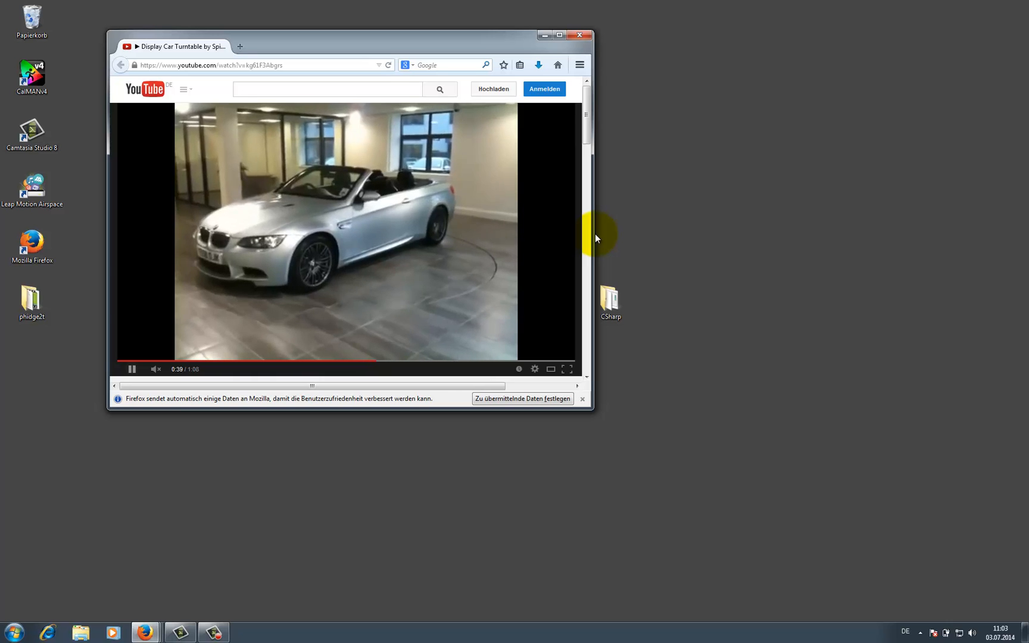
{"action": "mouse_move", "coordinate": [401, 229]}
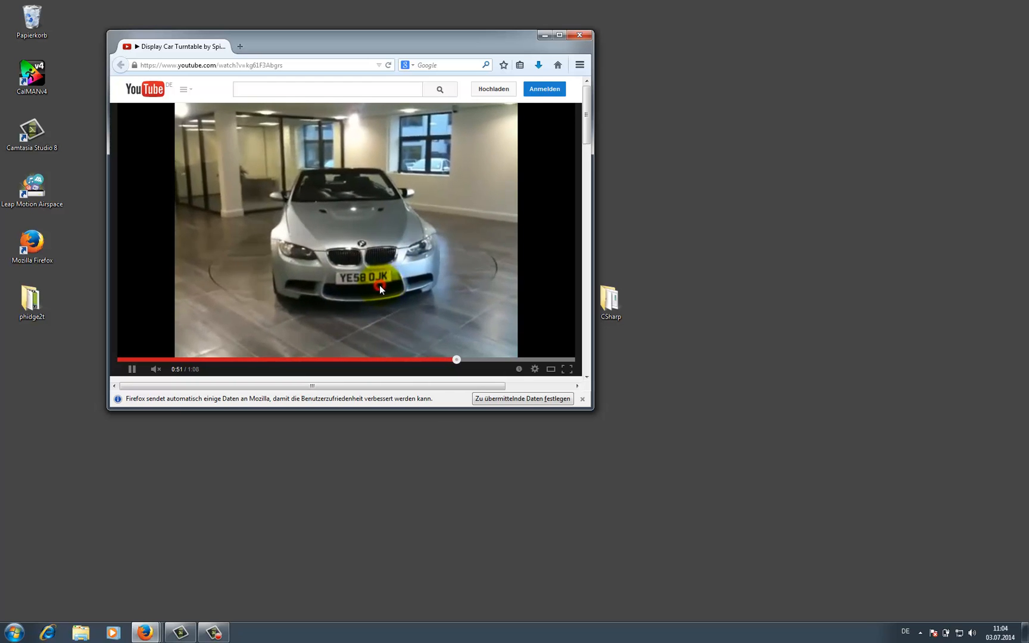
{"action": "left_click", "coordinate": [580, 34]}
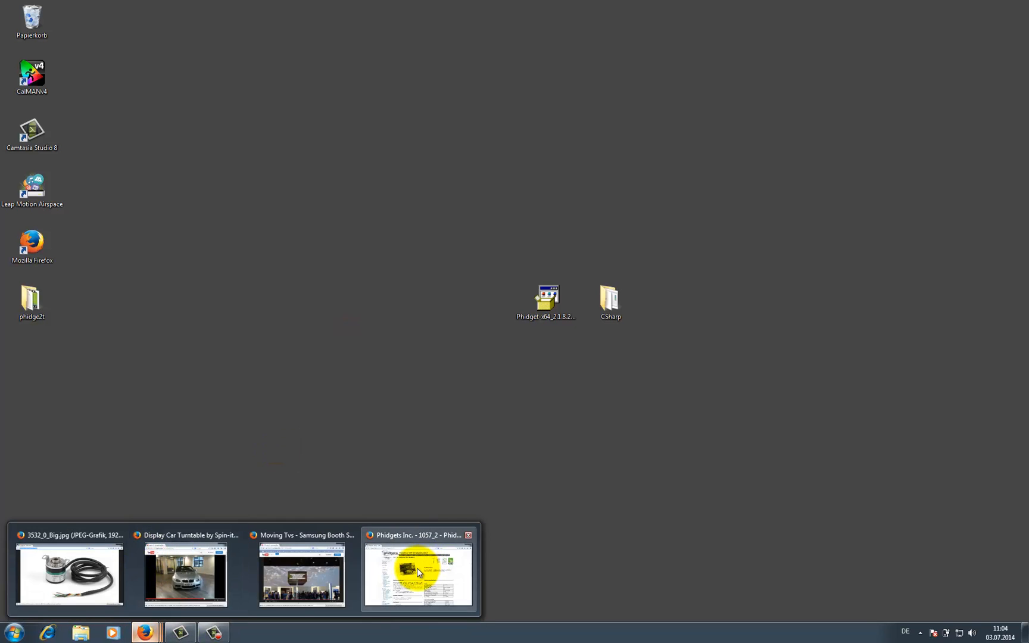
- Return to the Phidgets site and reach its Programming resources page
{"action": "left_click", "coordinate": [418, 572]}
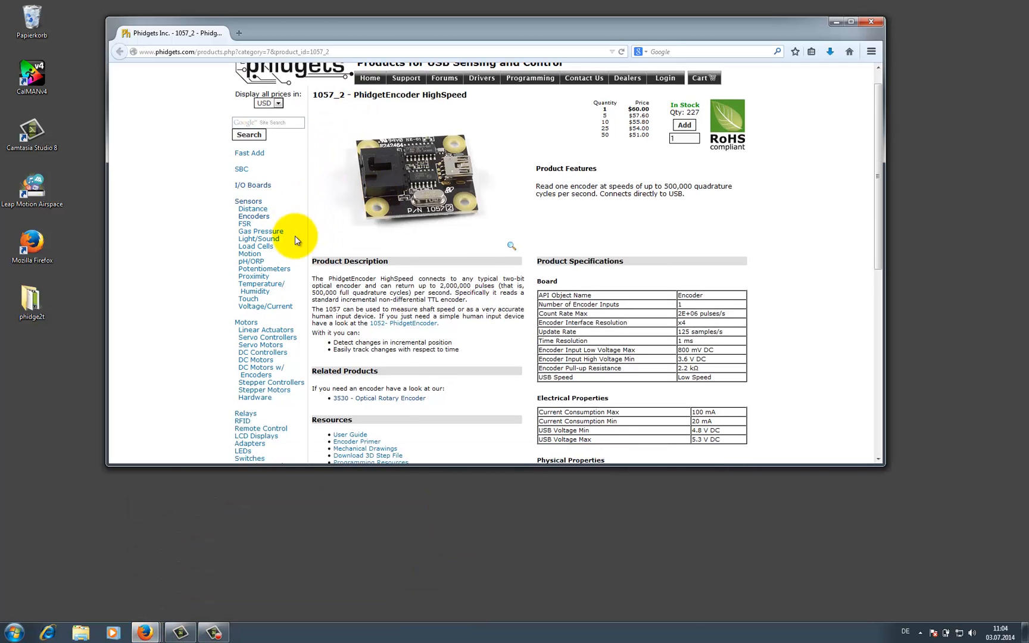
{"action": "scroll", "scroll_direction": "up", "scroll_amount": 3}
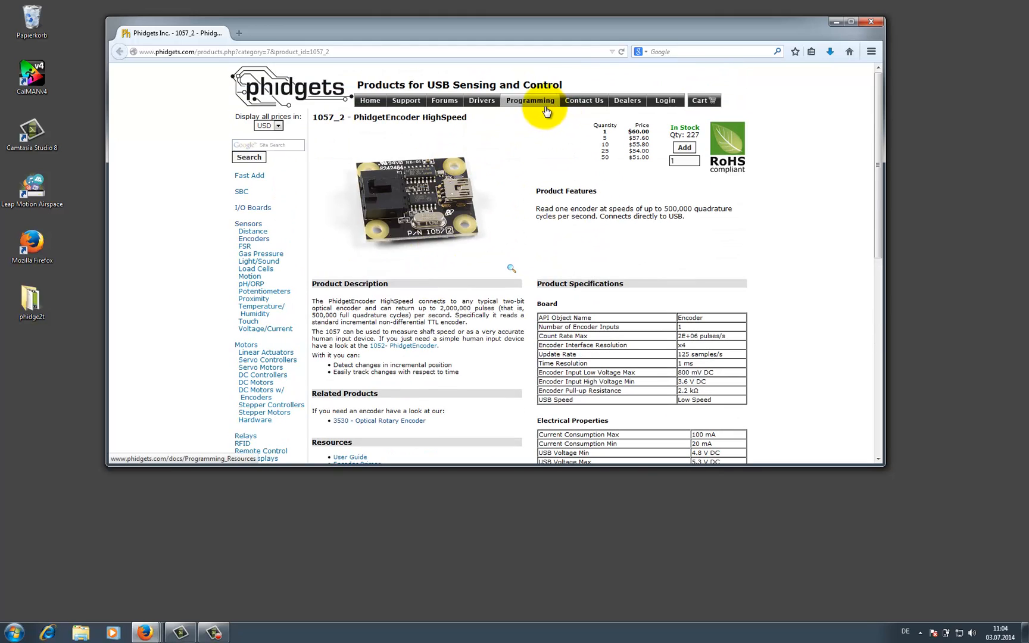
{"action": "left_click", "coordinate": [529, 100]}
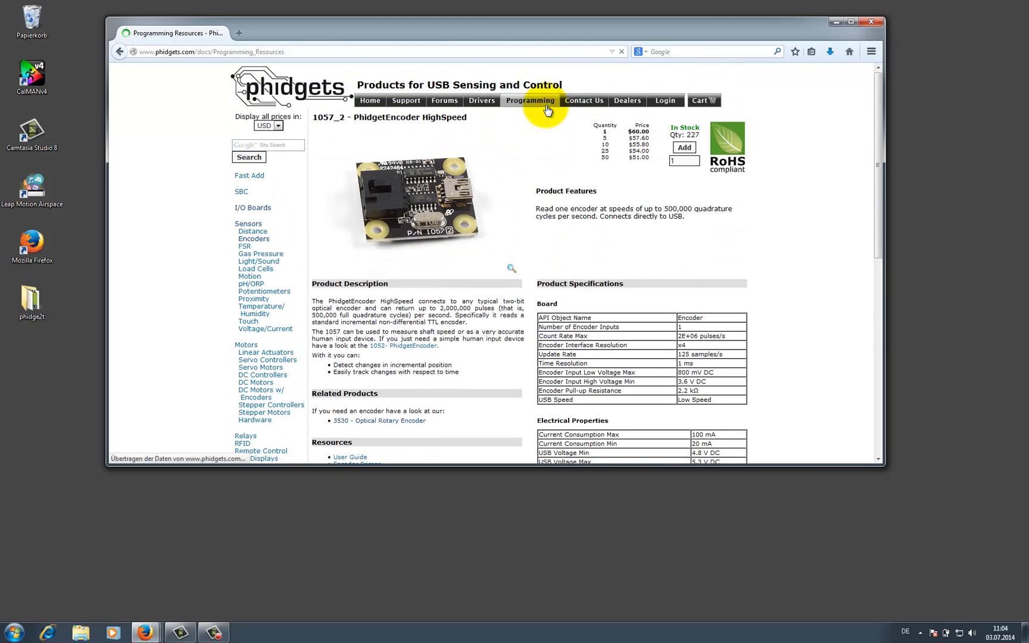
{"action": "left_click", "coordinate": [529, 101]}
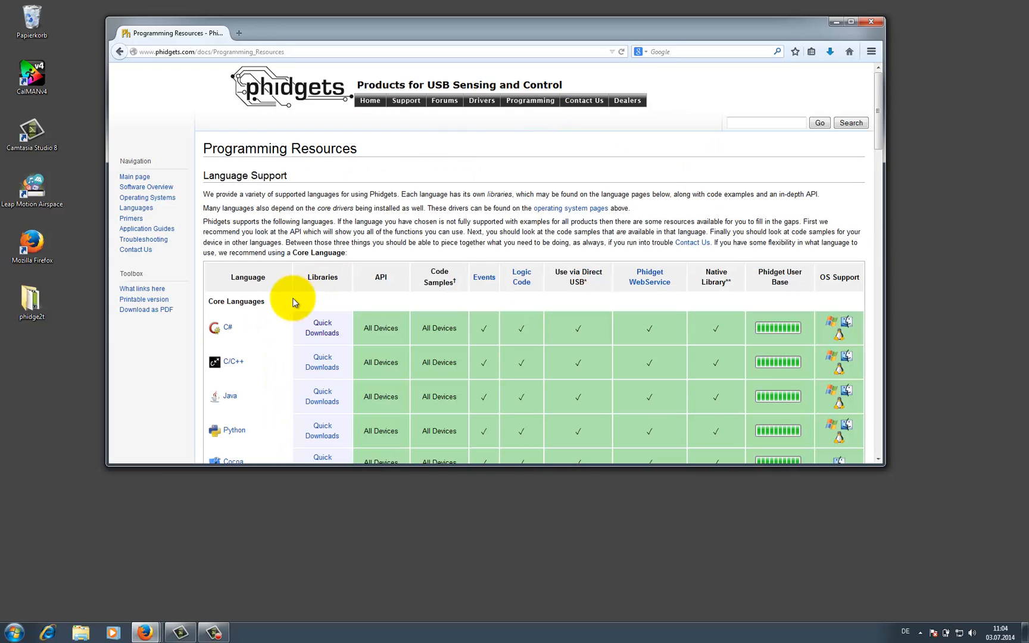
{"action": "mouse_move", "coordinate": [320, 327]}
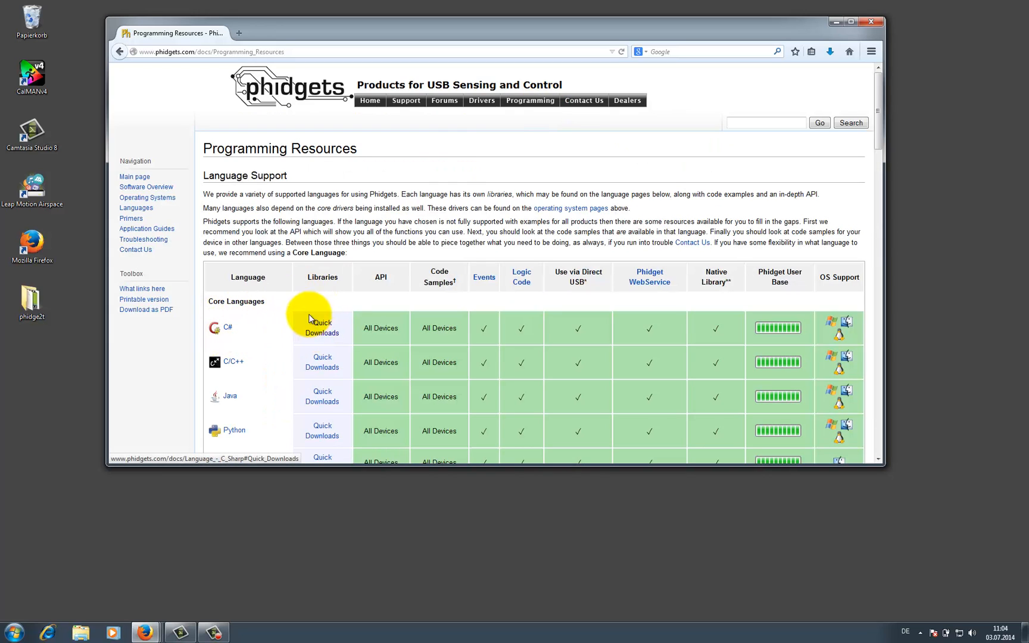
- Reach the C# Quick Downloads and choose the 64-bit Windows drivers installer
{"action": "left_click", "coordinate": [322, 327]}
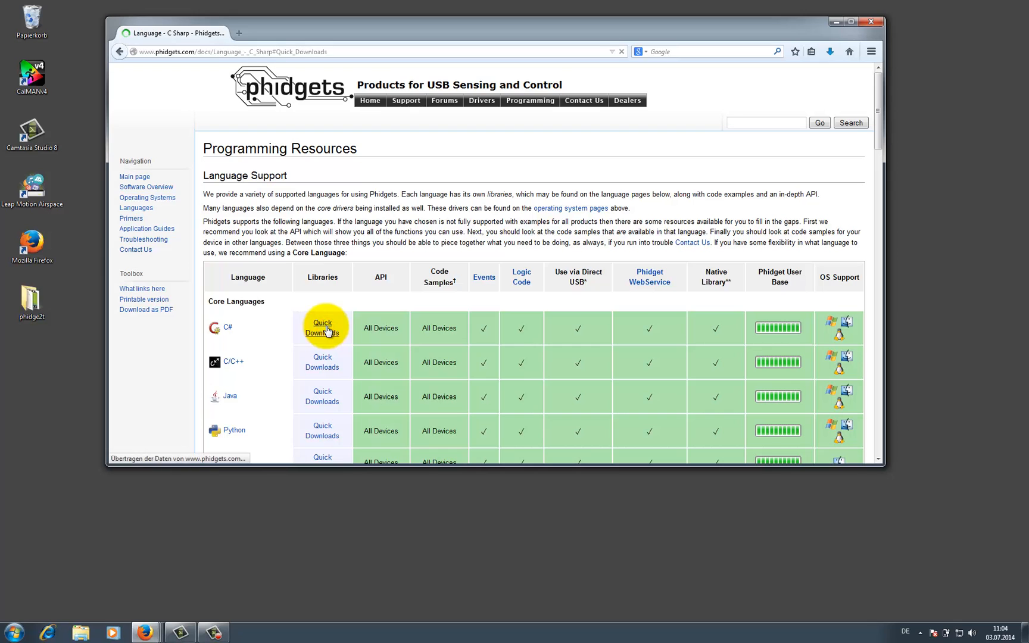
{"action": "left_click", "coordinate": [321, 326]}
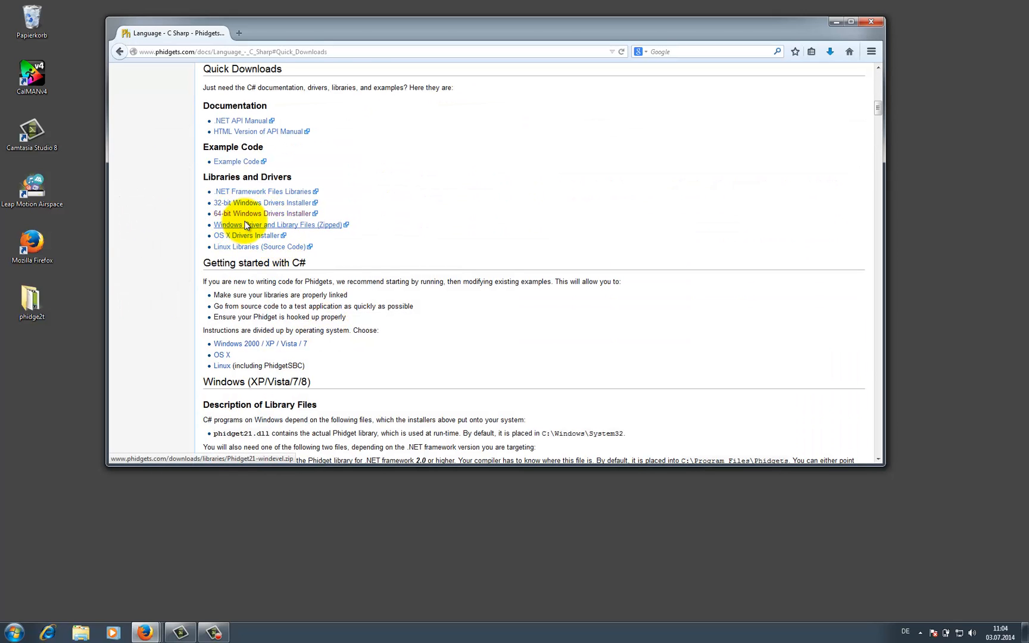
{"action": "mouse_move", "coordinate": [249, 213]}
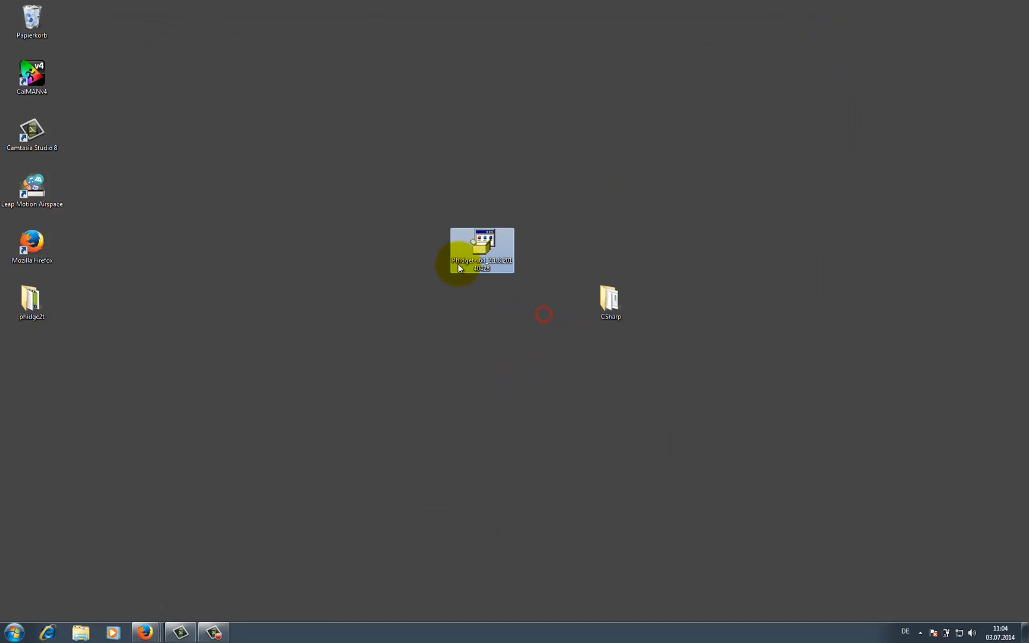
- Launch the Phidget x64 installer and accept the .NET Framework 3.5 licence
{"action": "double_click", "coordinate": [482, 250]}
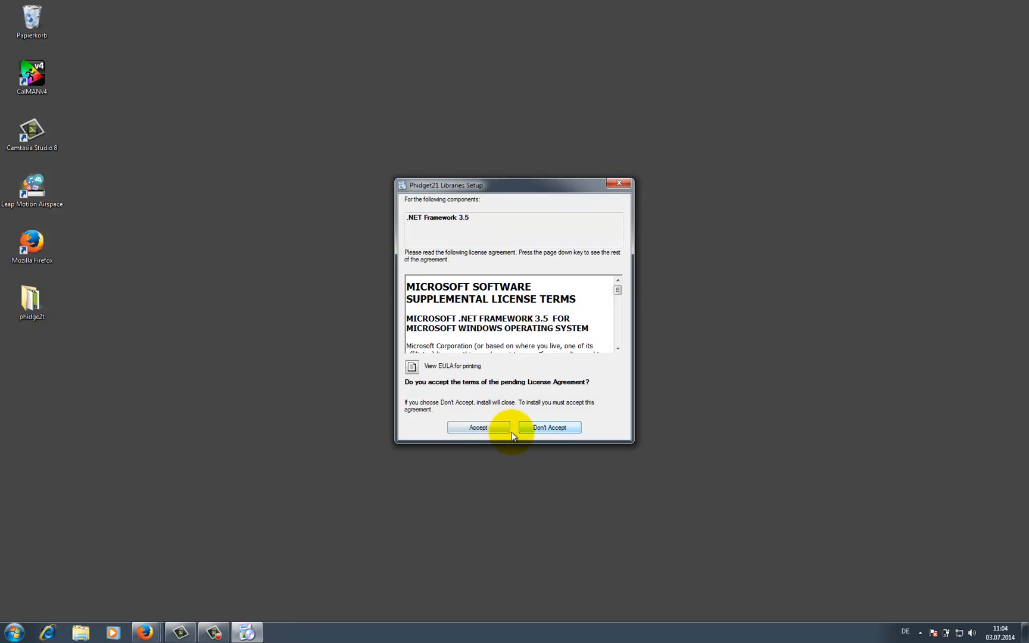
{"action": "left_click", "coordinate": [479, 427]}
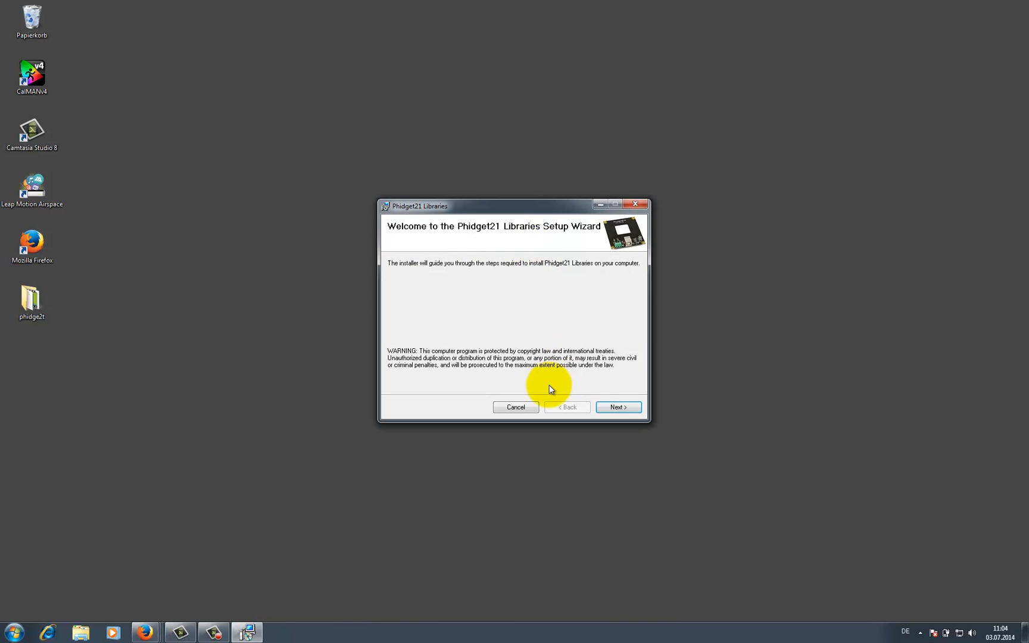
{"action": "left_click", "coordinate": [617, 408]}
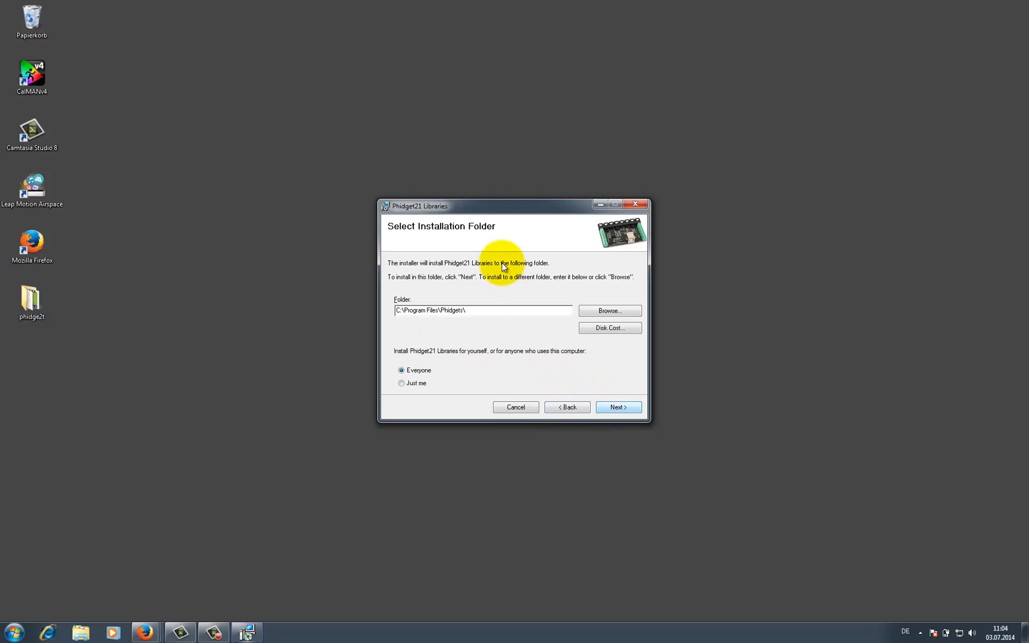
{"action": "mouse_move", "coordinate": [522, 355]}
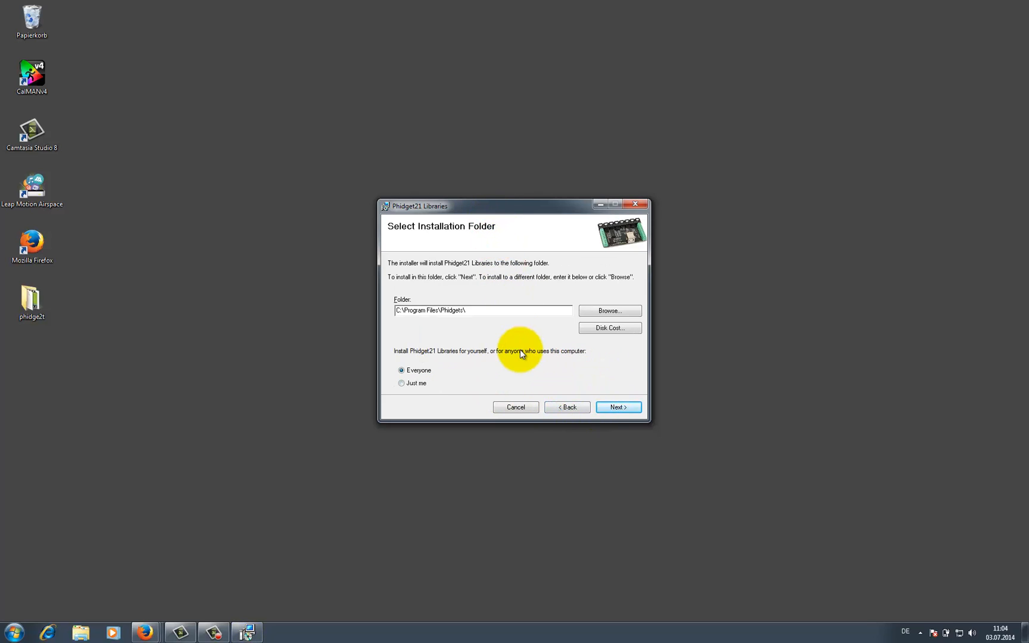
- Install the Phidget21 libraries to the default folder for everyone and close the installer
{"action": "left_click", "coordinate": [617, 407]}
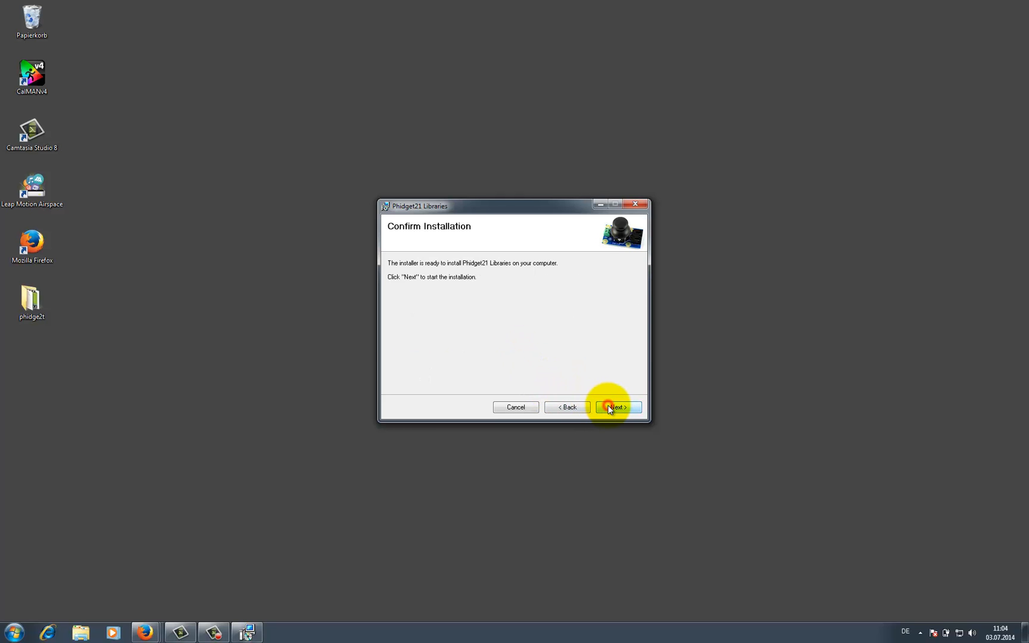
{"action": "left_click", "coordinate": [616, 407]}
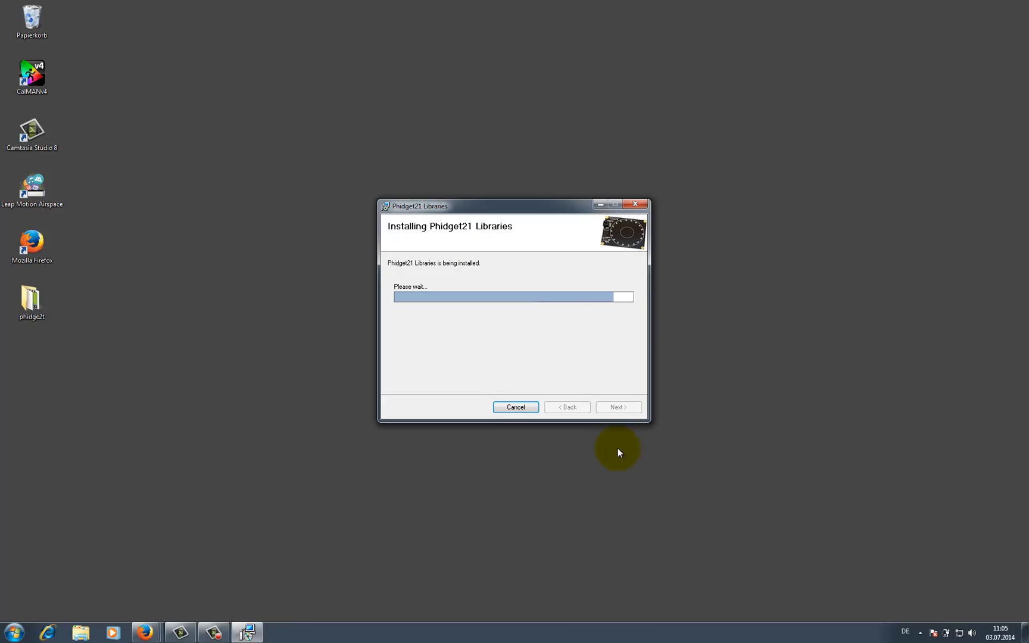
{"action": "mouse_move", "coordinate": [575, 346]}
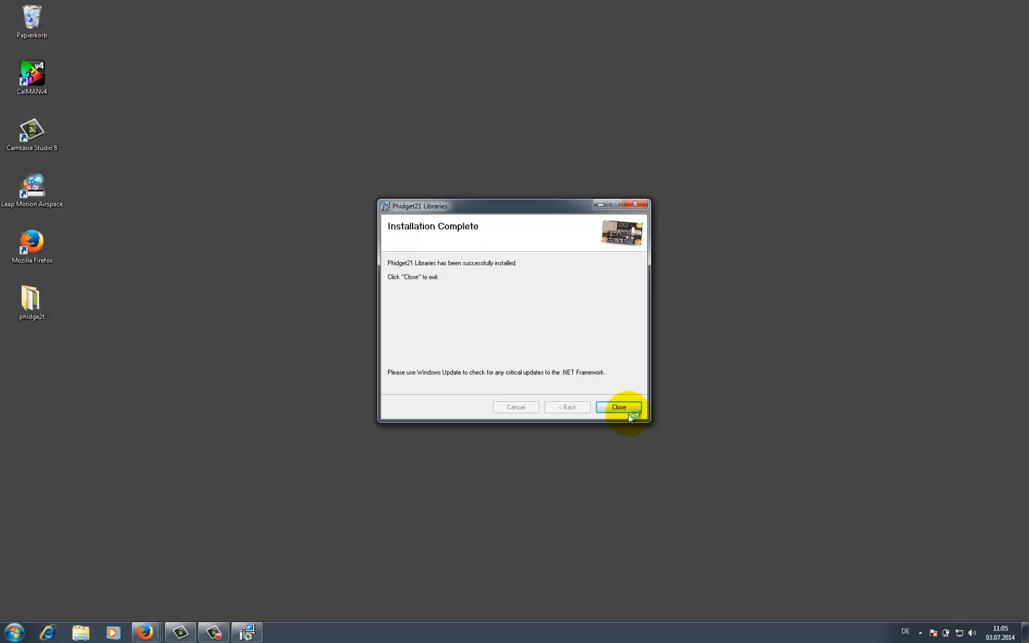
{"action": "left_click", "coordinate": [618, 407]}
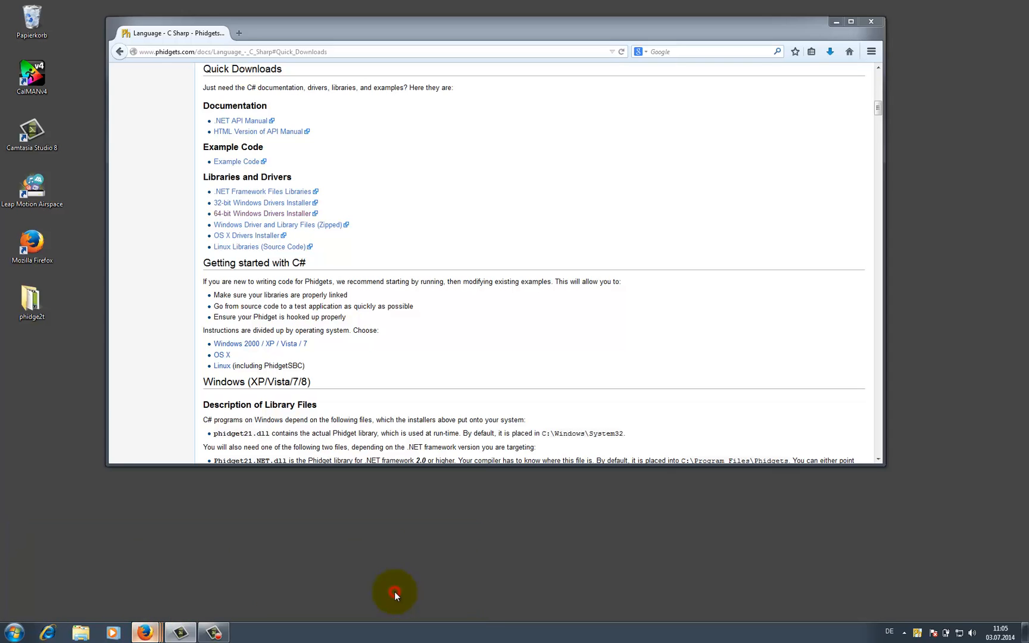
- Return to the 1057 encoder product page and reach its code samples list
{"action": "left_click", "coordinate": [120, 51]}
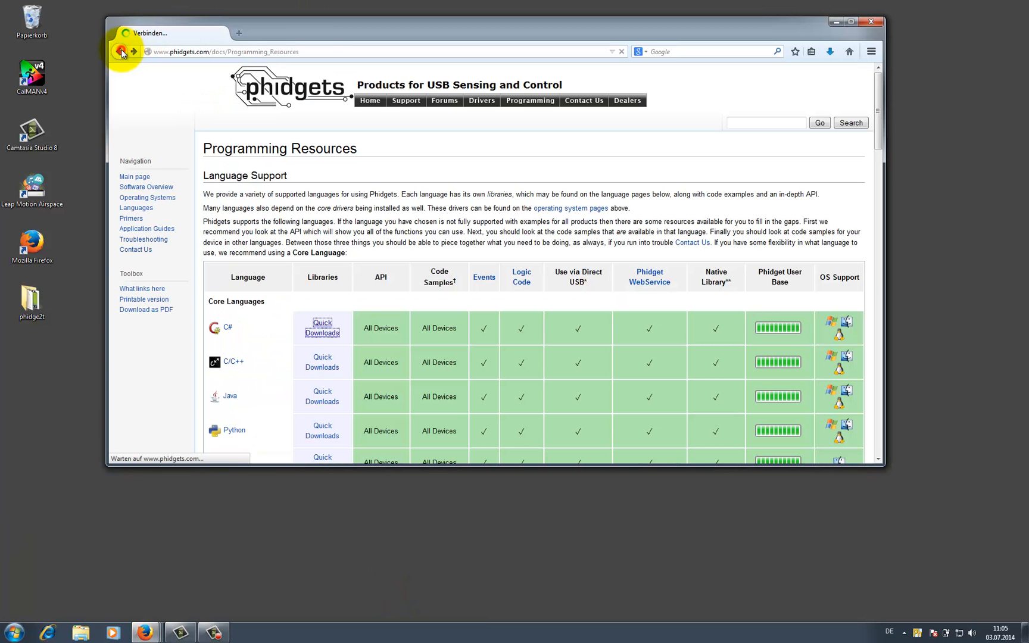
{"action": "left_click", "coordinate": [121, 53]}
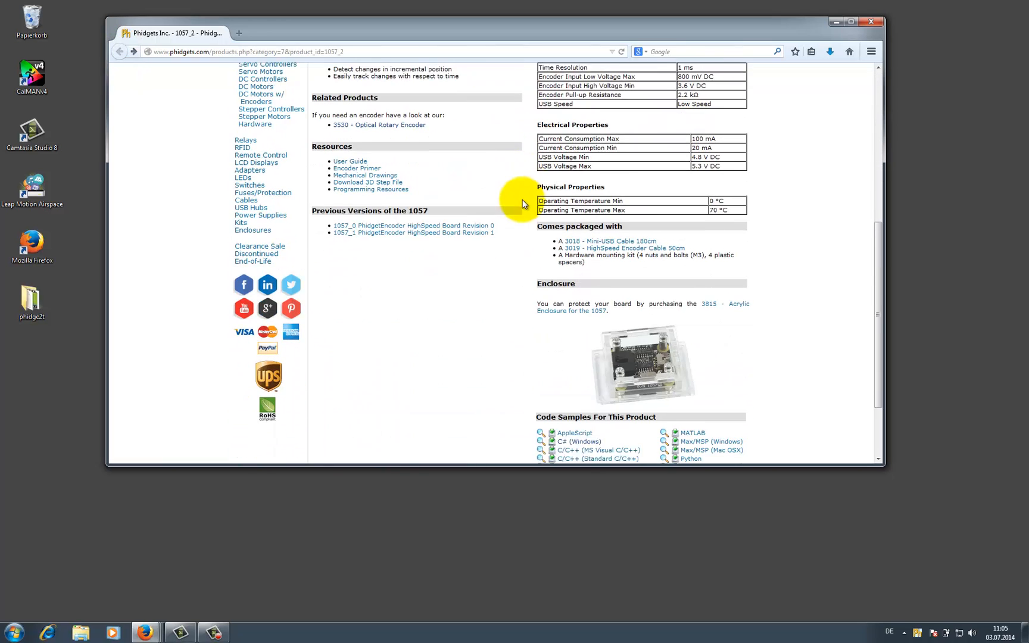
{"action": "scroll", "scroll_direction": "down", "scroll_amount": 3}
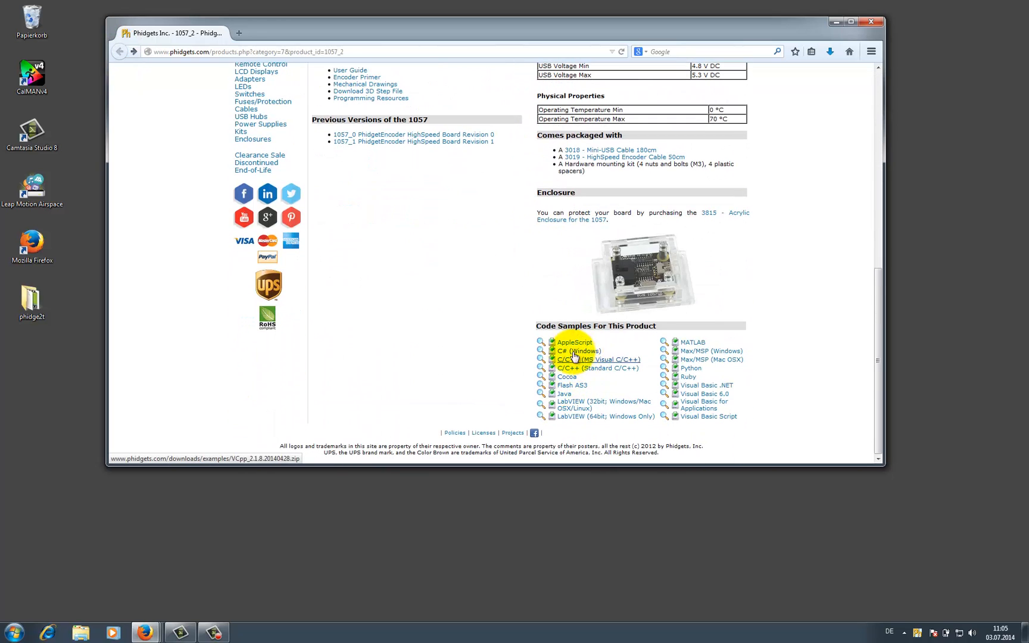
{"action": "mouse_move", "coordinate": [716, 303]}
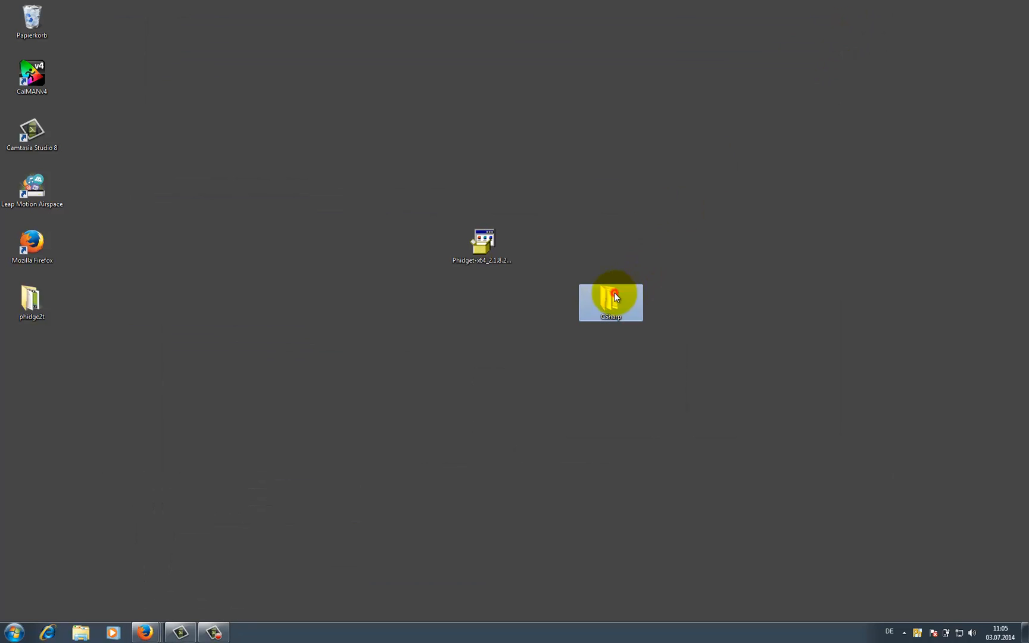
- Run the CSharp Encoder-full example, confirming the unsigned-program warning, check the live readings and close it
{"action": "double_click", "coordinate": [610, 300]}
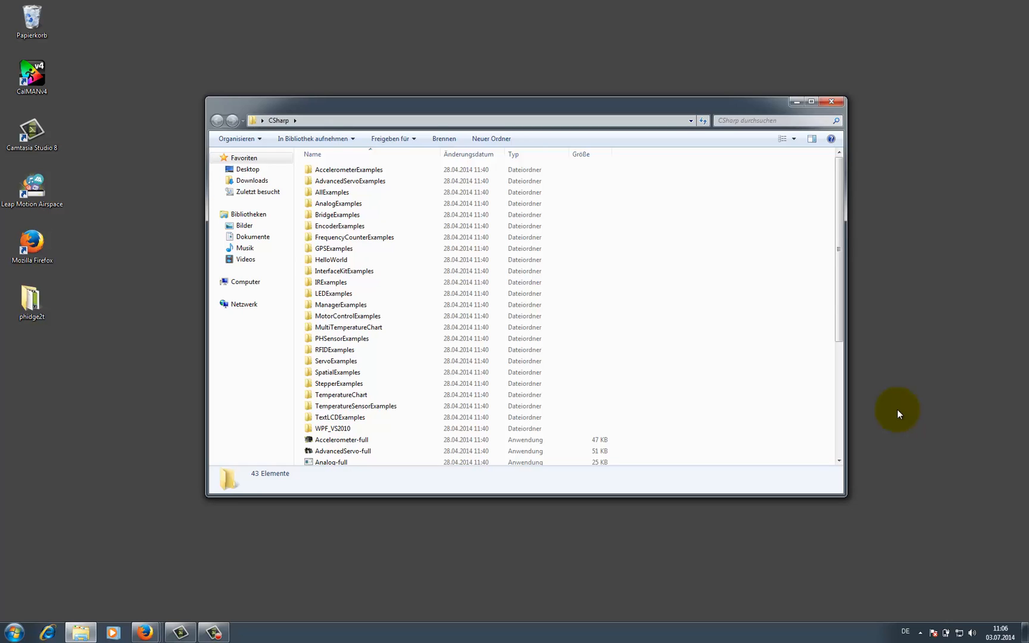
{"action": "scroll", "scroll_direction": "down", "scroll_amount": 3}
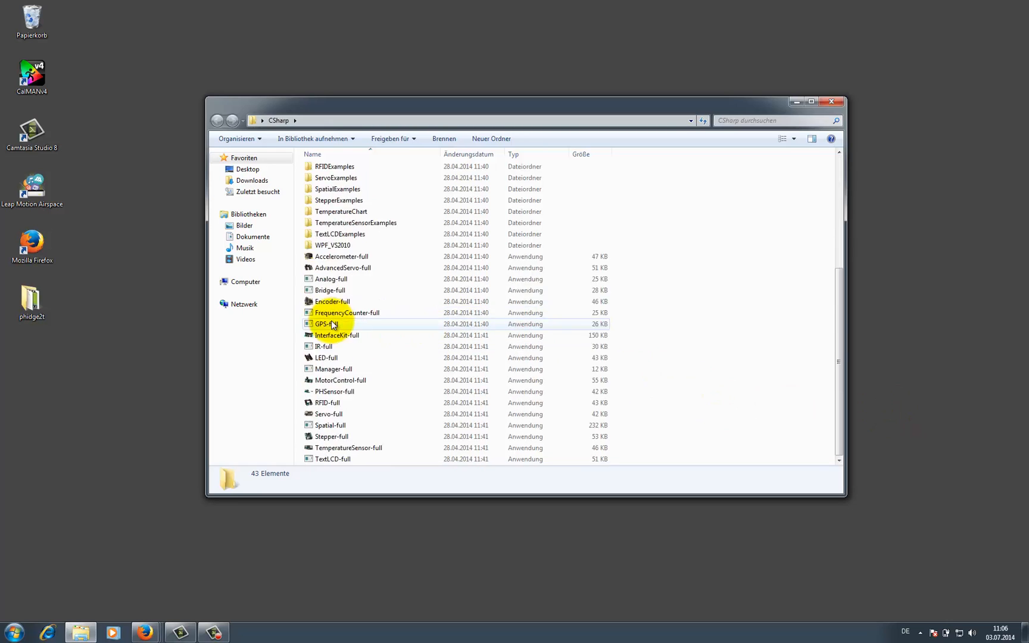
{"action": "double_click", "coordinate": [332, 302]}
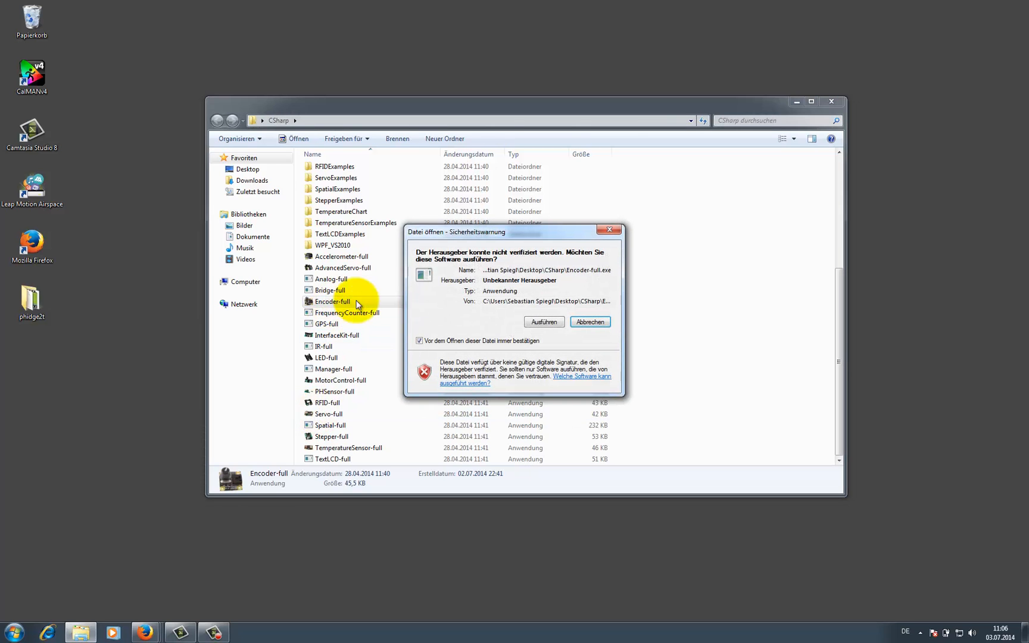
{"action": "left_click", "coordinate": [544, 322]}
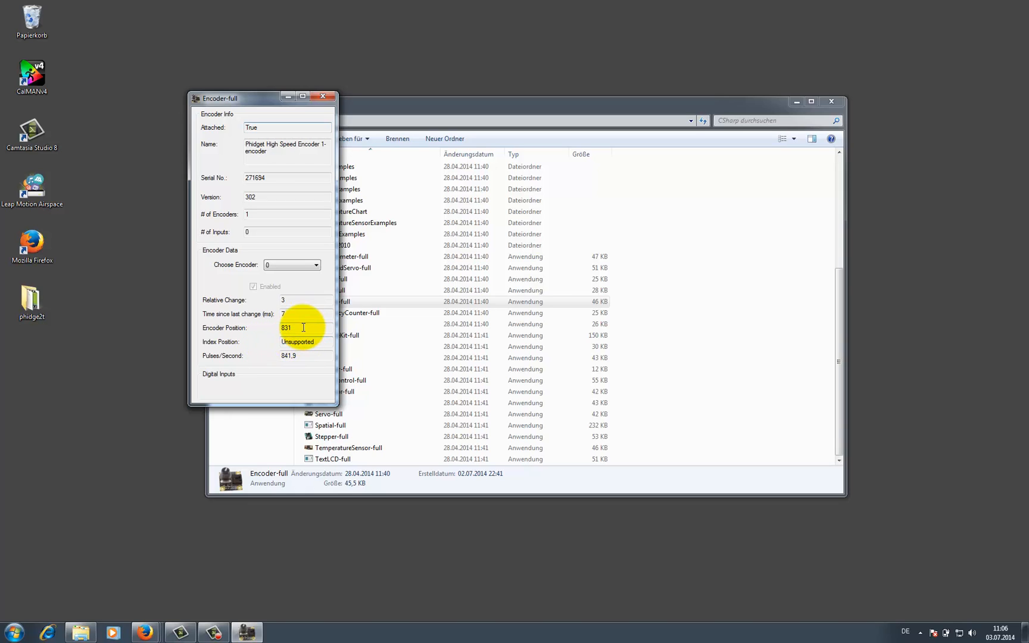
{"action": "mouse_move", "coordinate": [283, 299]}
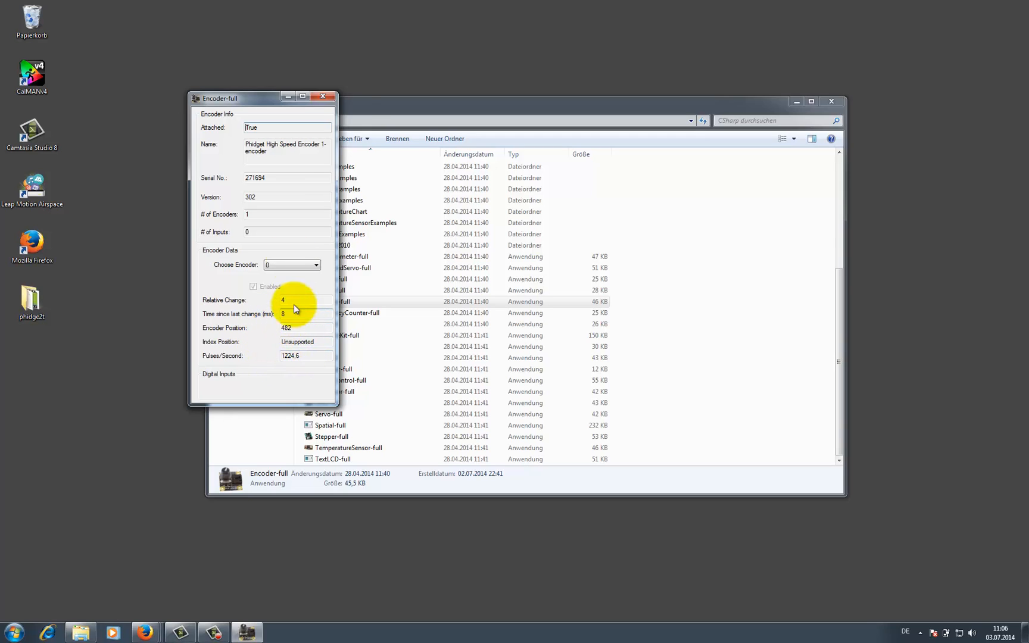
{"action": "mouse_move", "coordinate": [326, 101]}
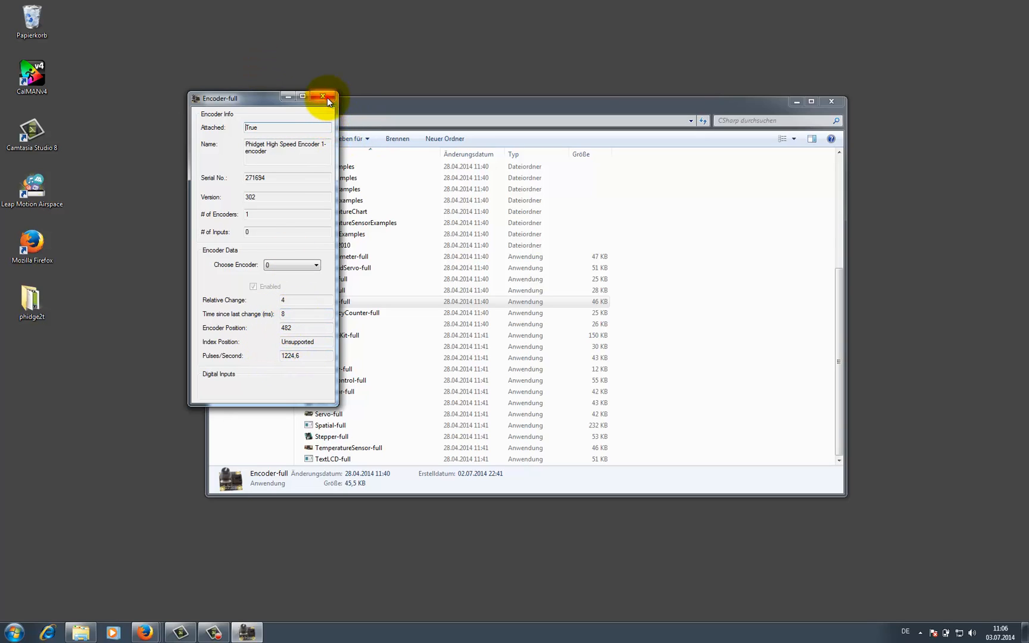
{"action": "left_click", "coordinate": [323, 98]}
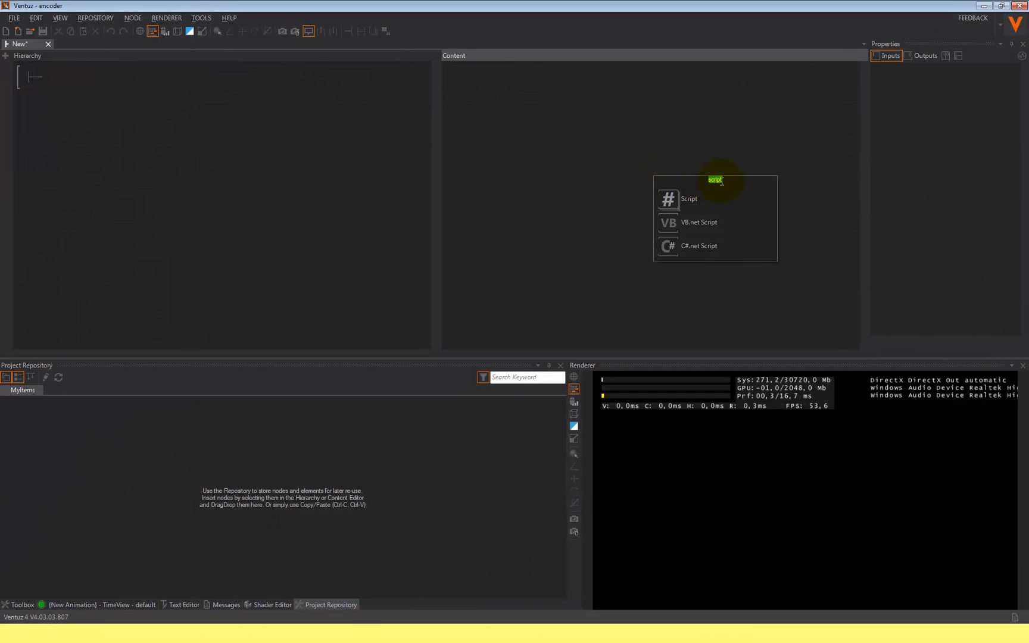
{"action": "mouse_move", "coordinate": [699, 247]}
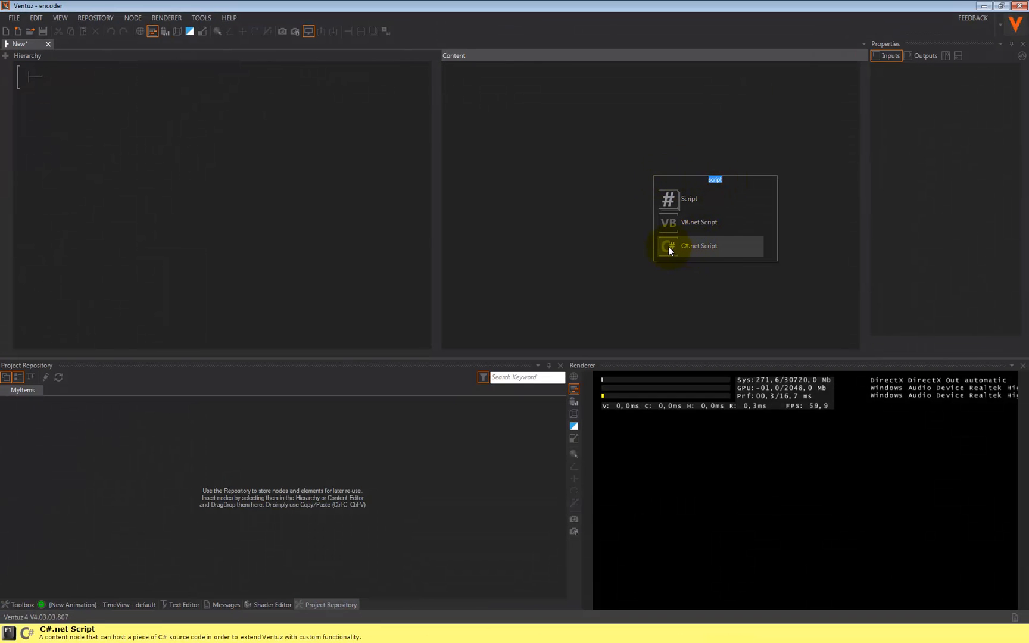
- Create a C#.net script node and start adding a GAC assembly reference
{"action": "left_click", "coordinate": [698, 246]}
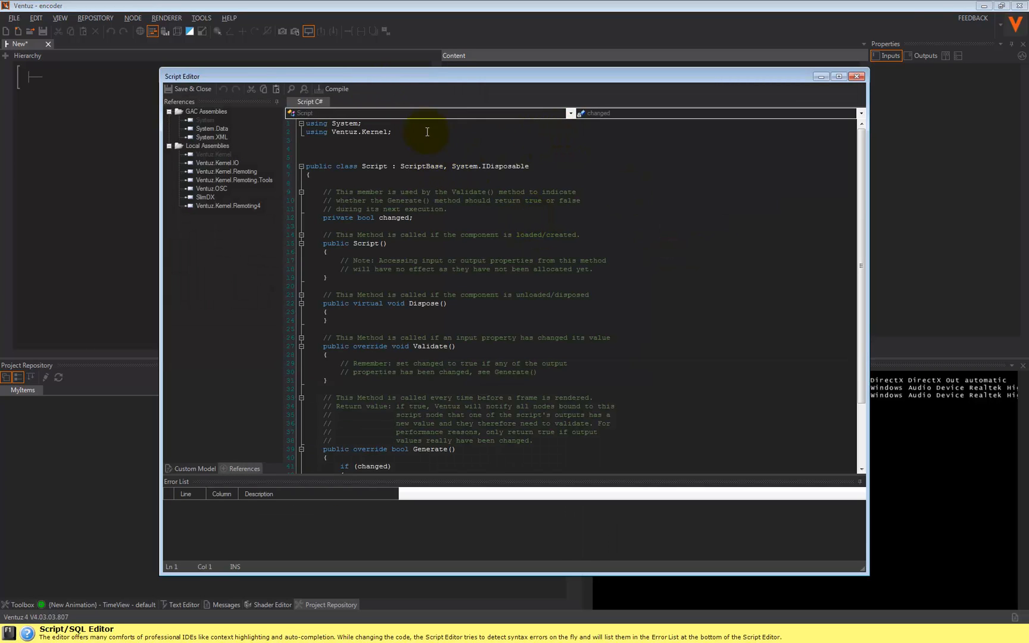
{"action": "left_click", "coordinate": [207, 110]}
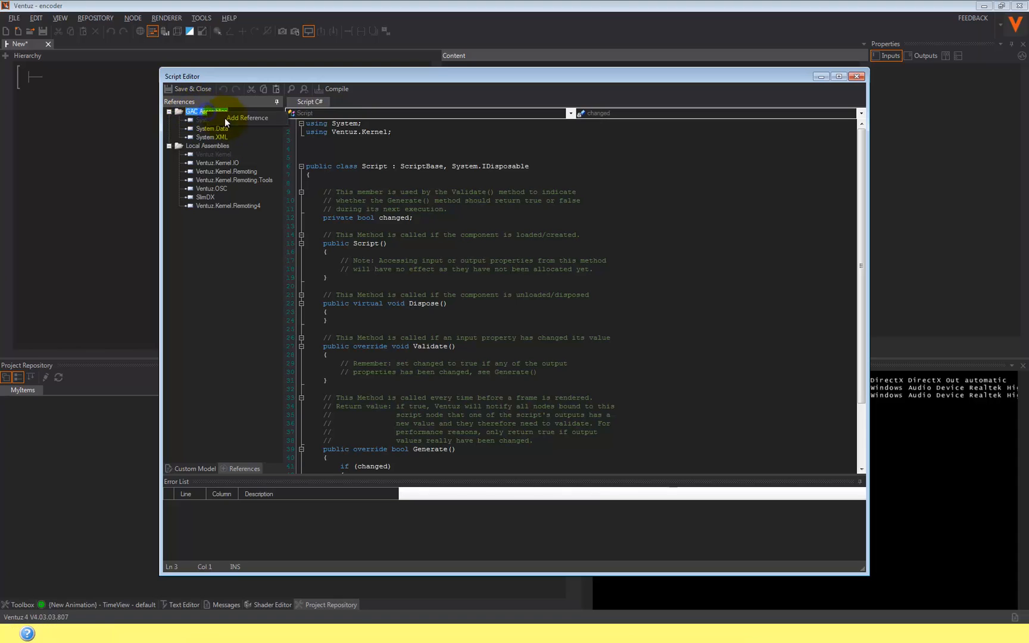
{"action": "left_click", "coordinate": [247, 118]}
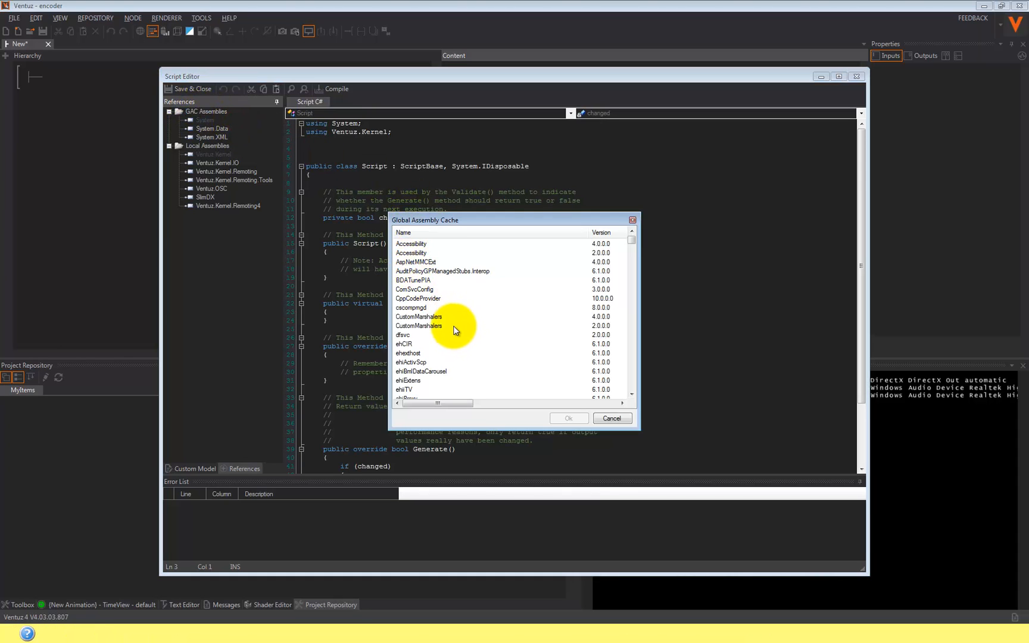
- Add the Phidget21.NET assembly to the script's references
{"action": "scroll", "scroll_direction": "down", "scroll_amount": 3}
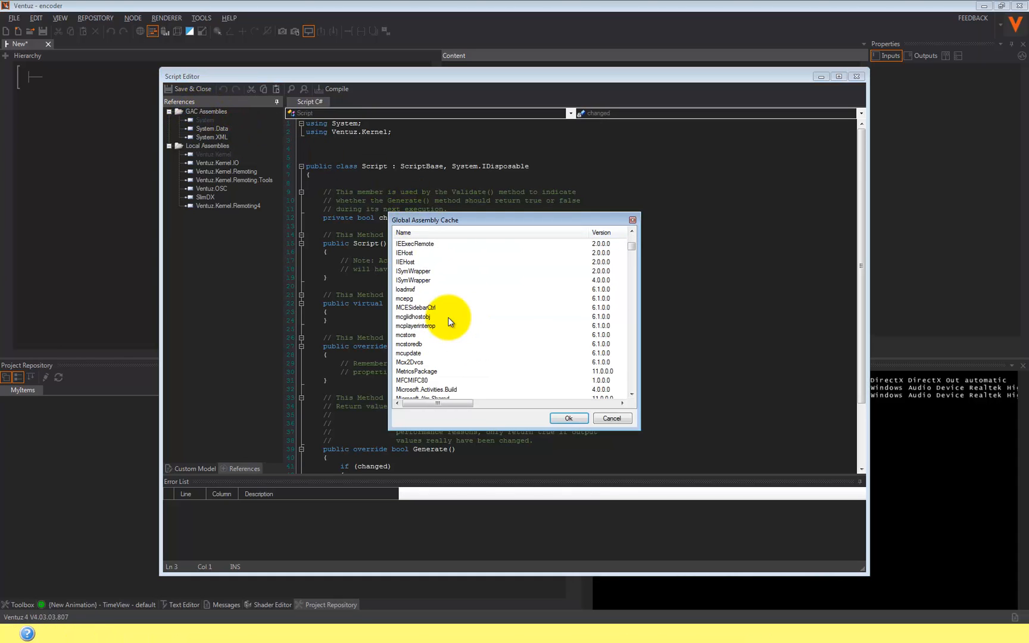
{"action": "scroll", "scroll_direction": "down", "scroll_amount": 3}
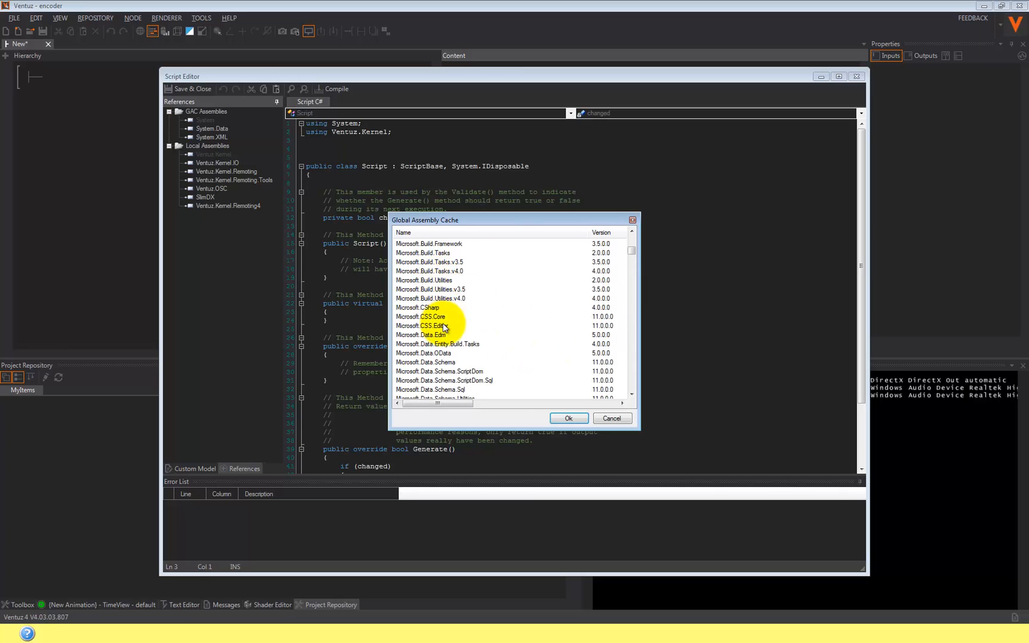
{"action": "scroll", "scroll_direction": "down", "scroll_amount": 3}
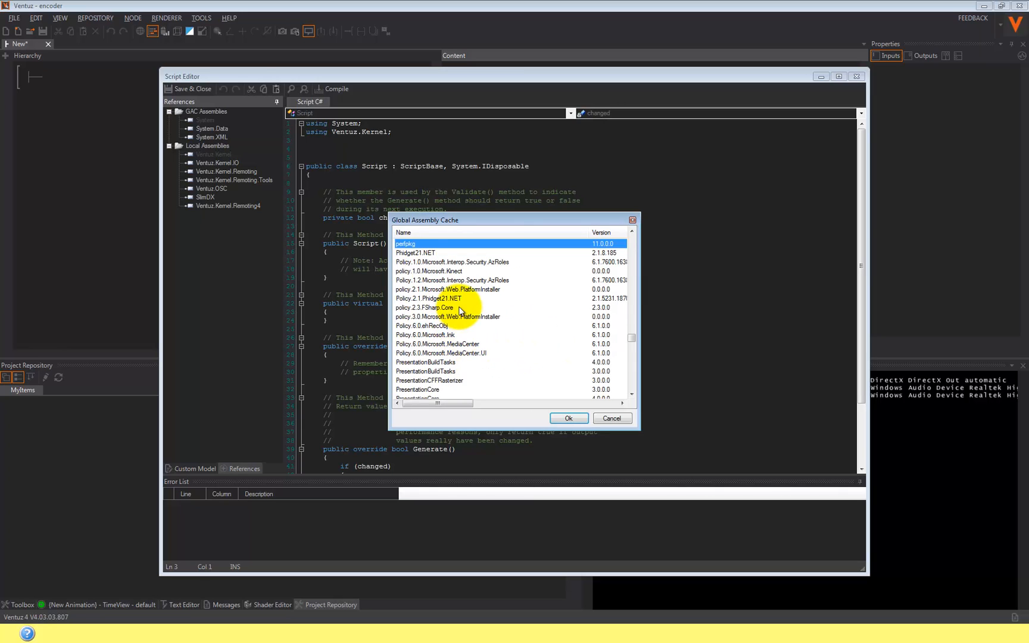
{"action": "left_click", "coordinate": [415, 252]}
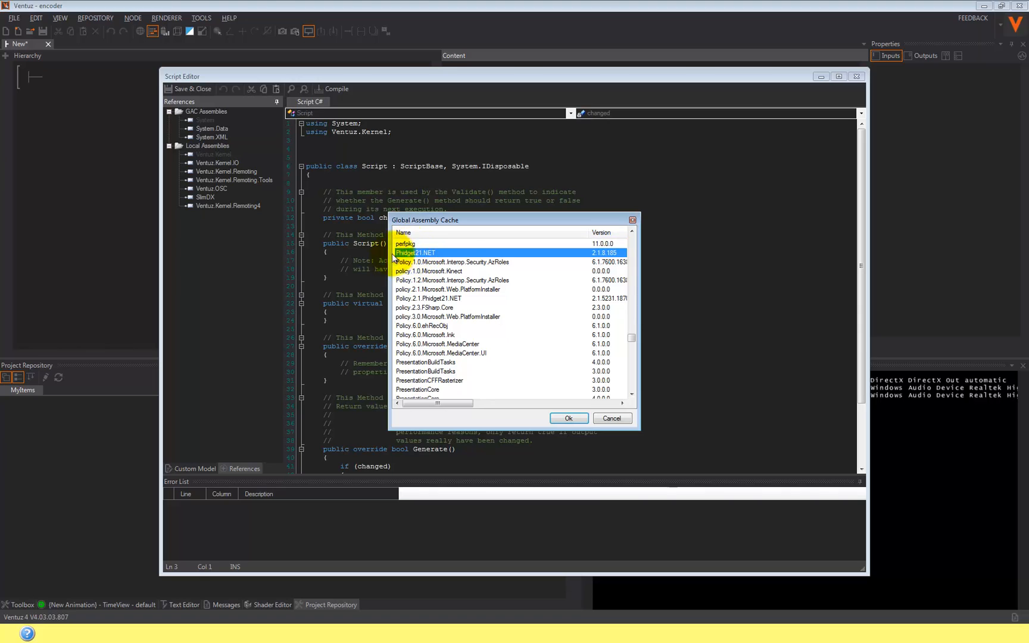
{"action": "left_click", "coordinate": [568, 418]}
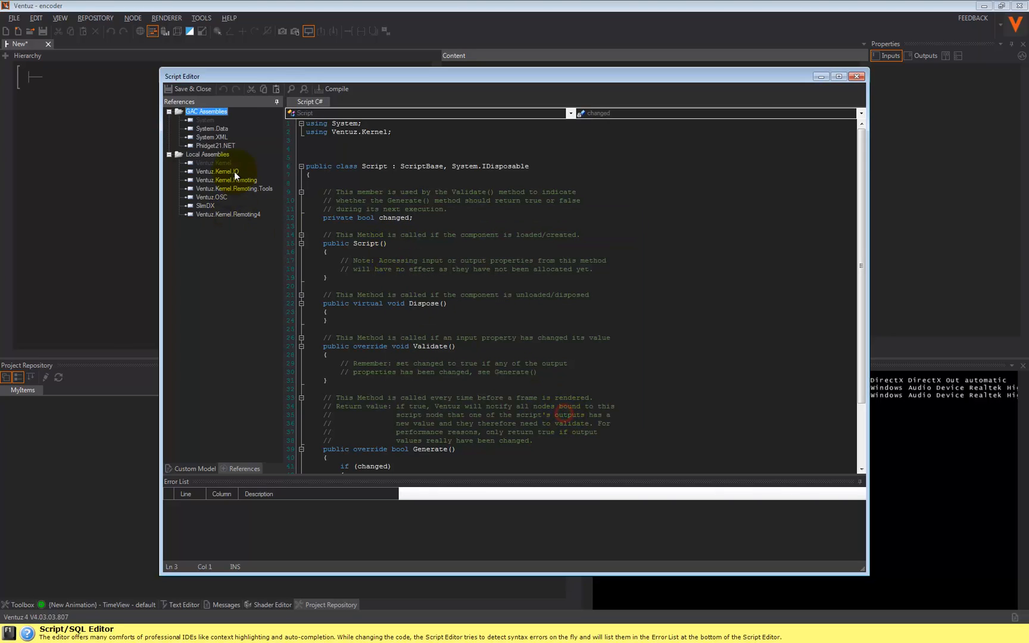
- Add 'using Phidgets;' and 'using Phidgets.Events;' below the existing usings
{"action": "left_click", "coordinate": [340, 142]}
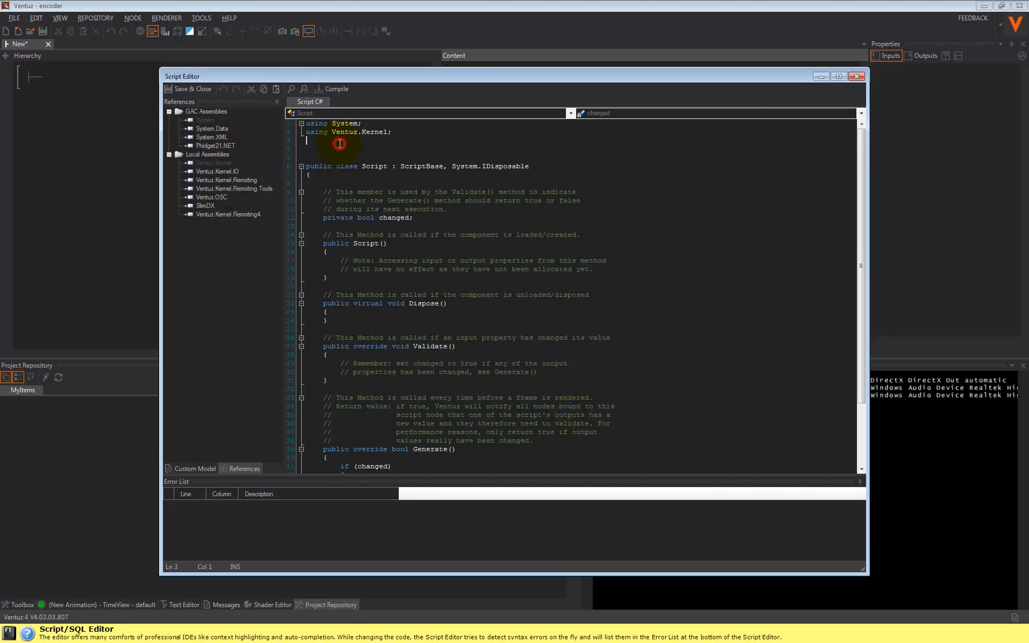
{"action": "type", "text": "using Phidgets"}
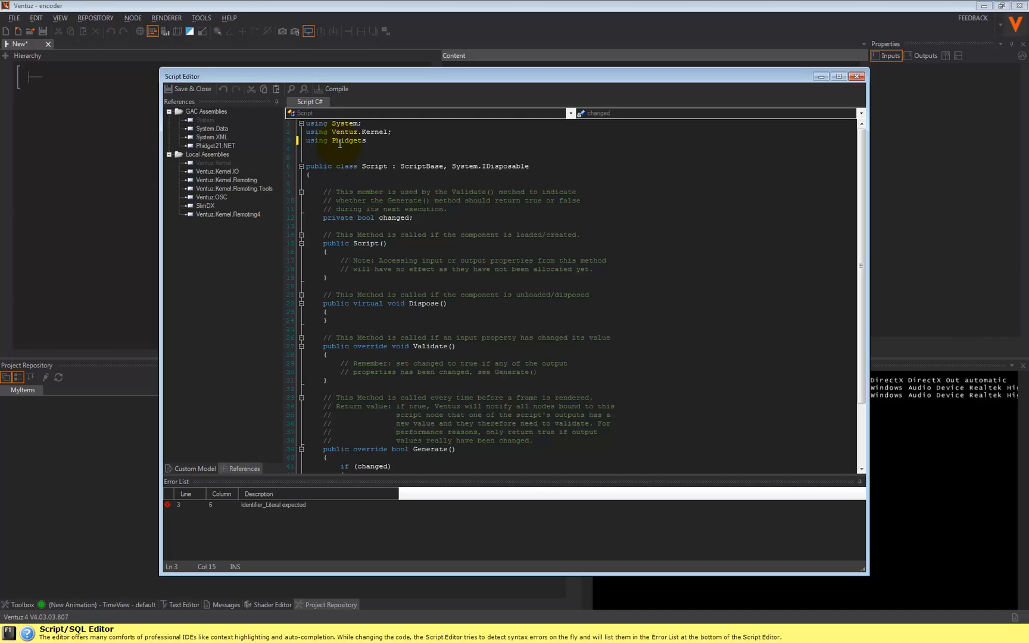
{"action": "triple_click", "coordinate": [335, 141]}
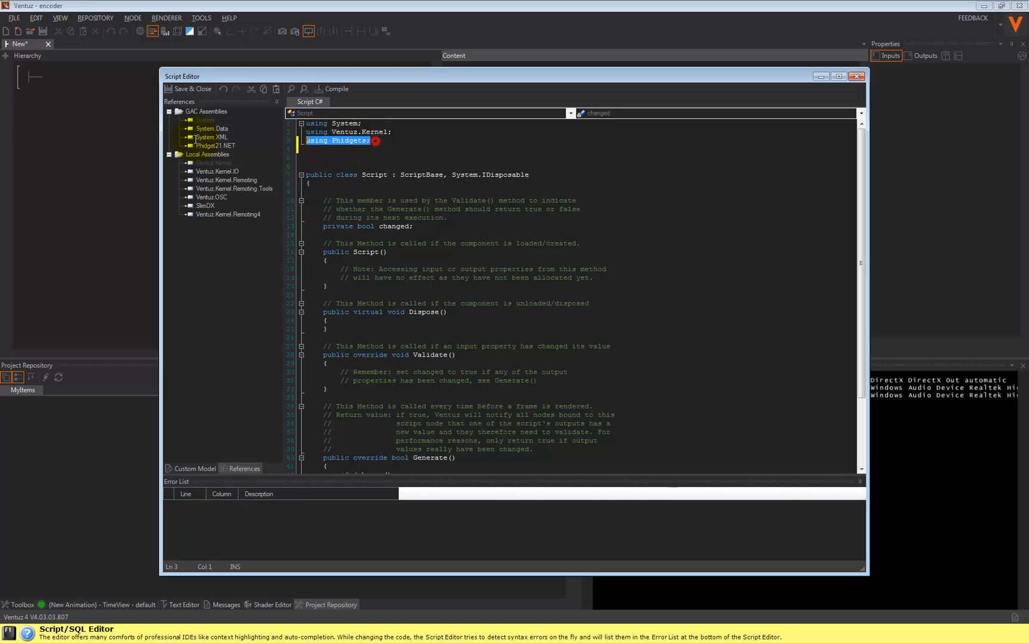
{"action": "type", "text": "using Phidgets.Events;"}
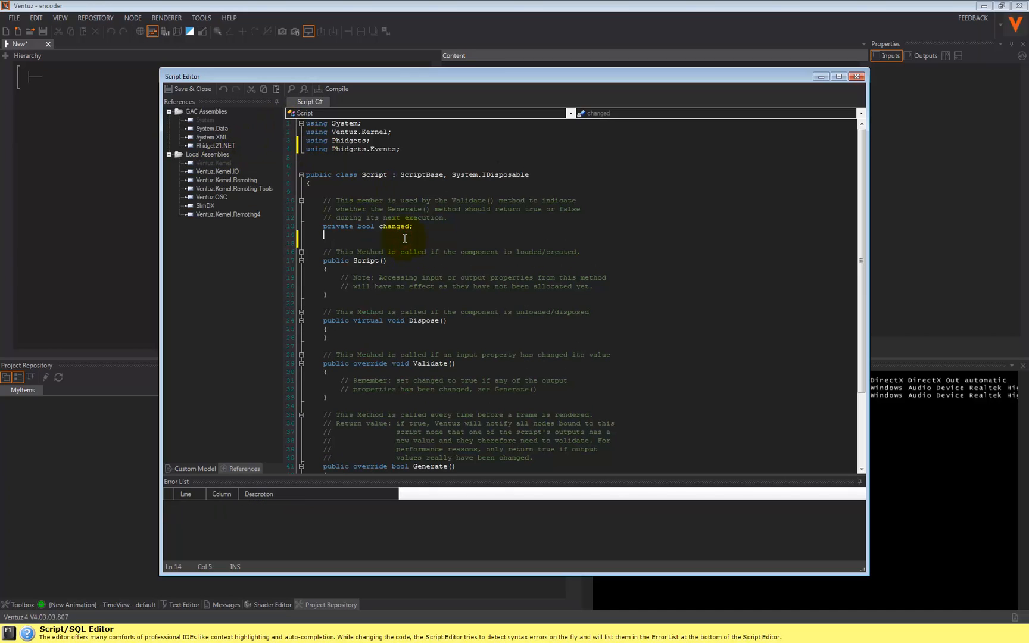
- Declare 'static Phidgets.Encoder encoder;' below the changed field
{"action": "type", "text": "static Phidget"}
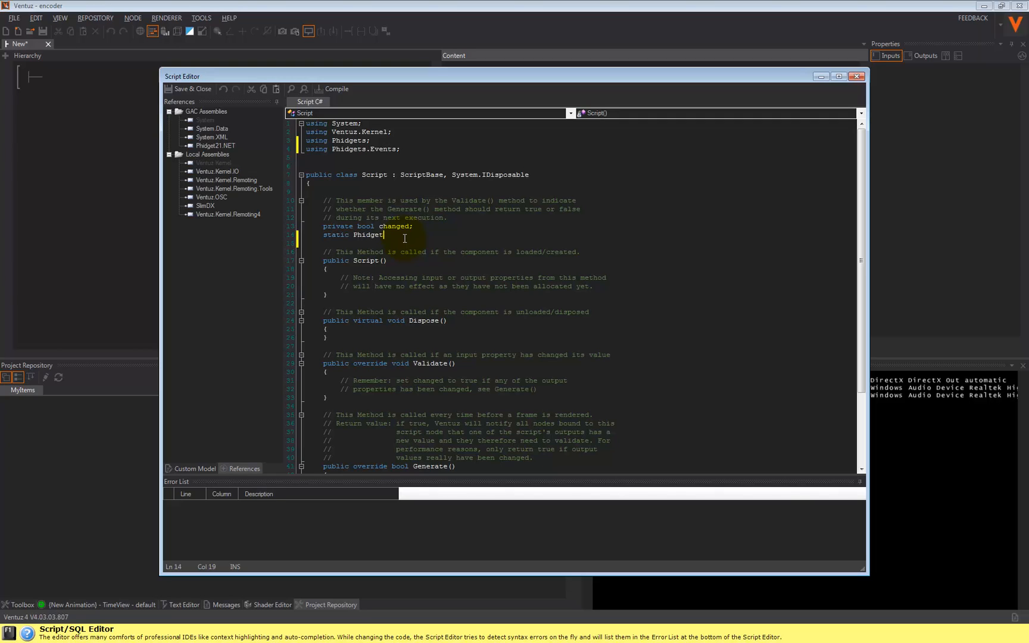
{"action": "type", "text": ".Encoder encod"}
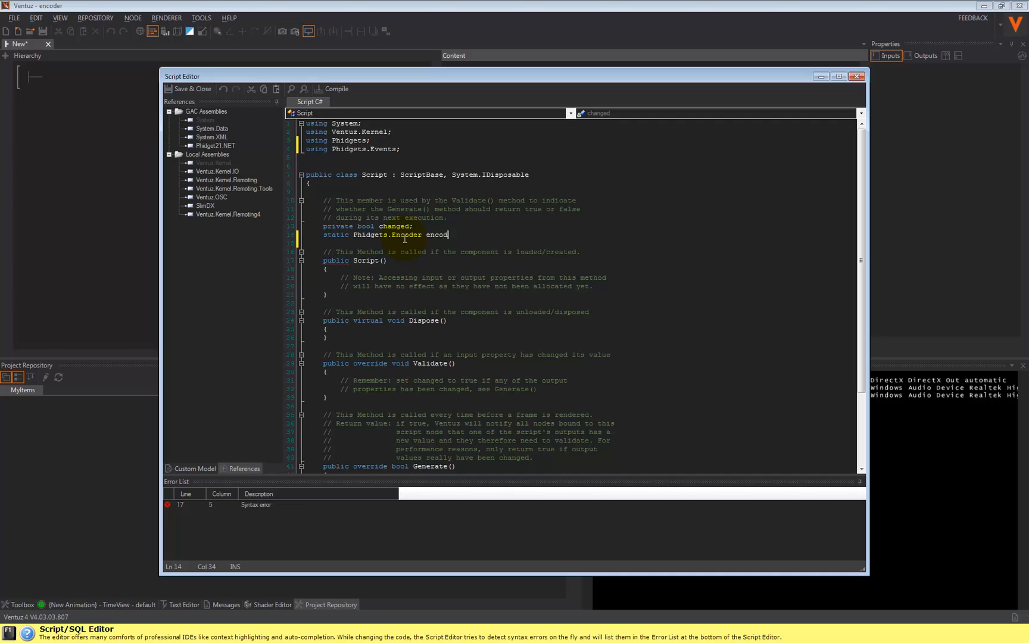
{"action": "type", "text": "er;"}
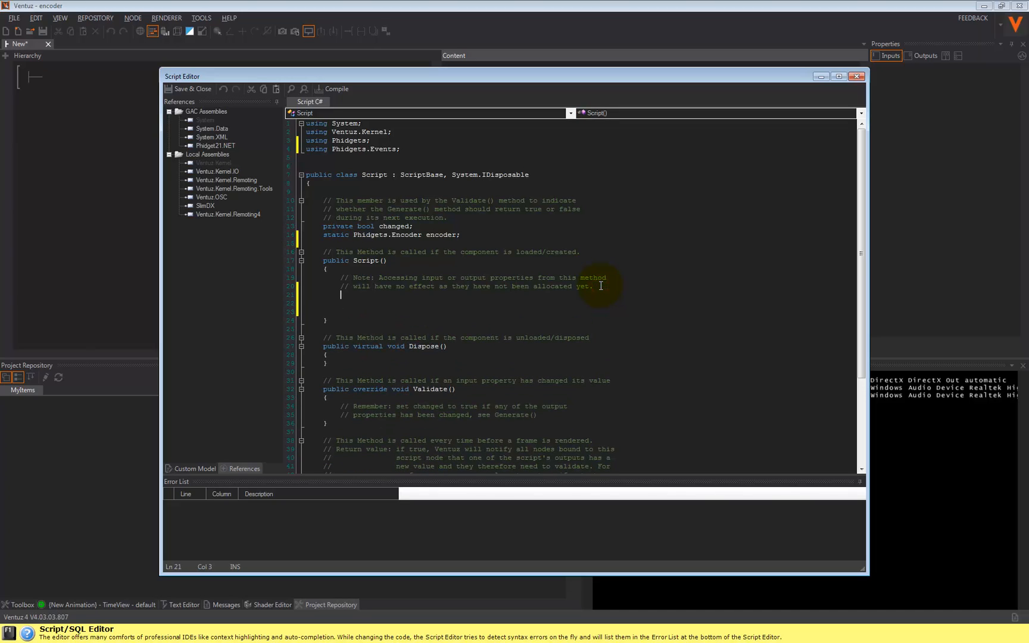
- In the constructor, create the encoder with 'encoder = new Phidgets.Encoder();'
{"action": "type", "text": "encoder"}
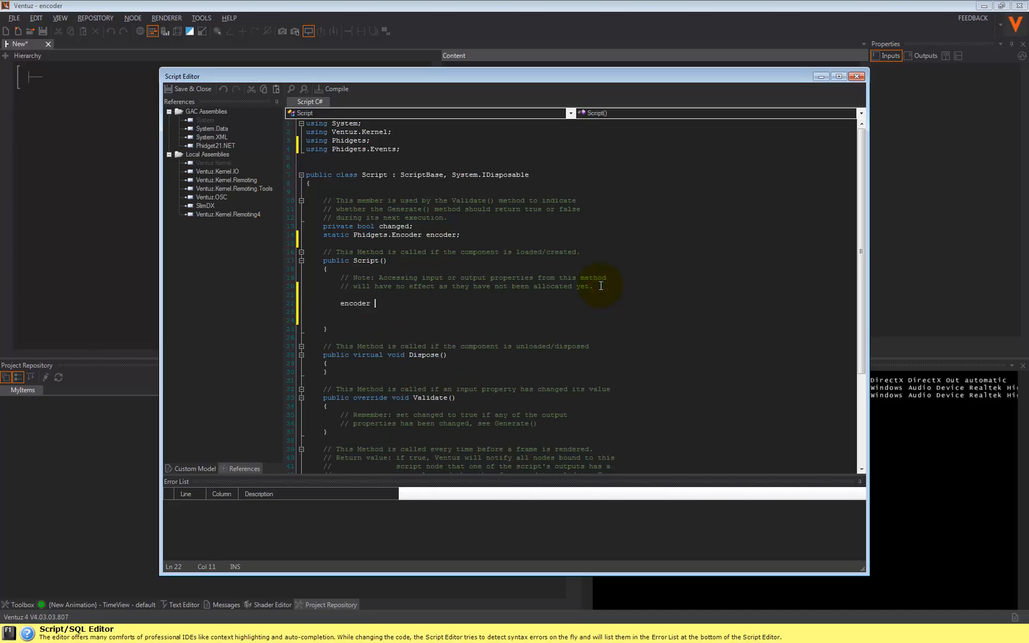
{"action": "type", "text": "= new"}
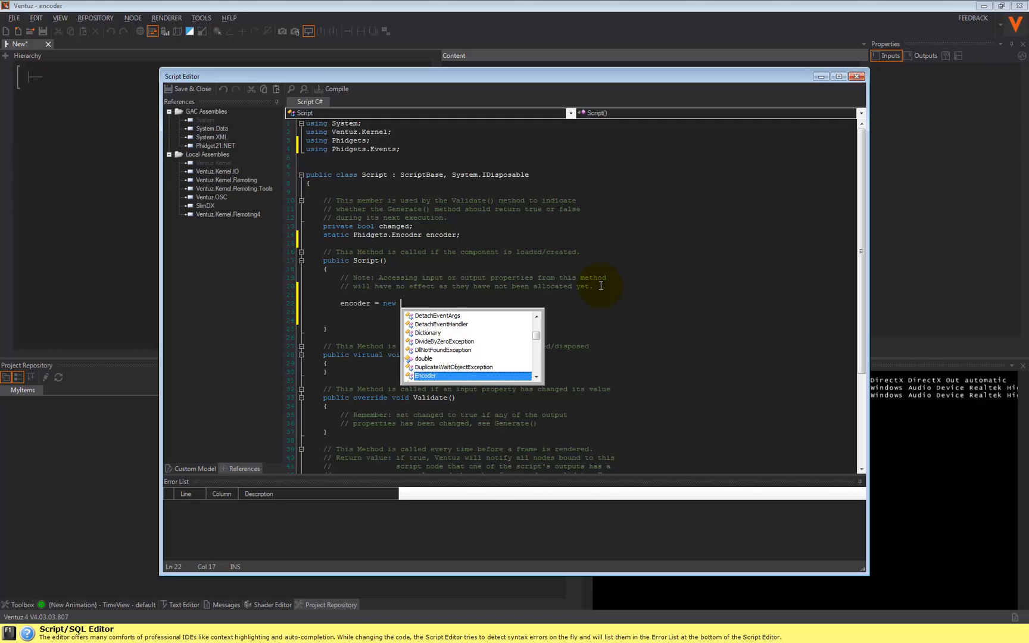
{"action": "type", "text": "Phidget"}
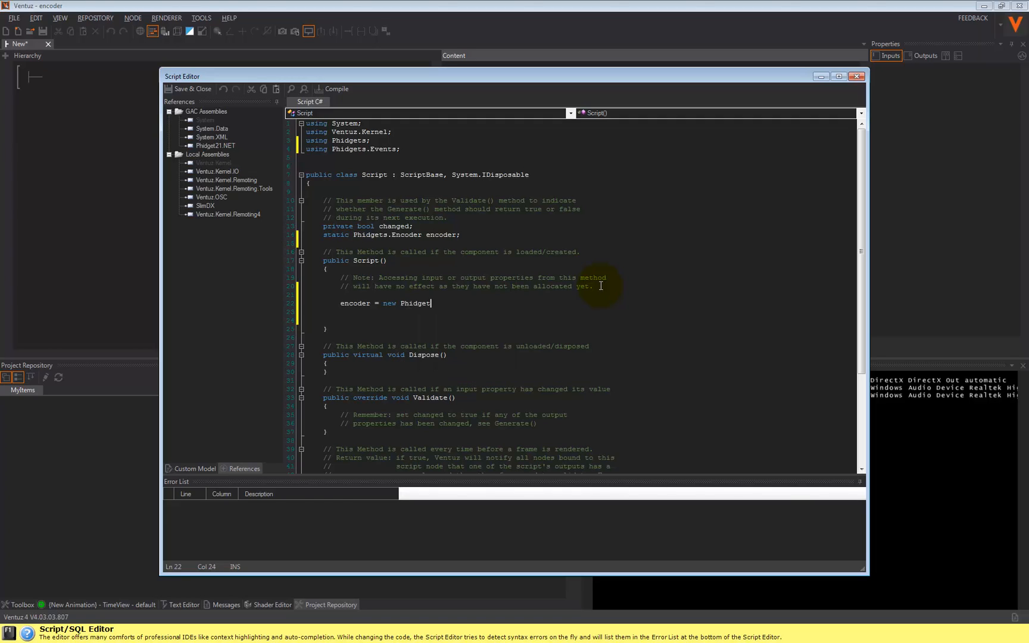
{"action": "type", "text": "s.Encoder();"}
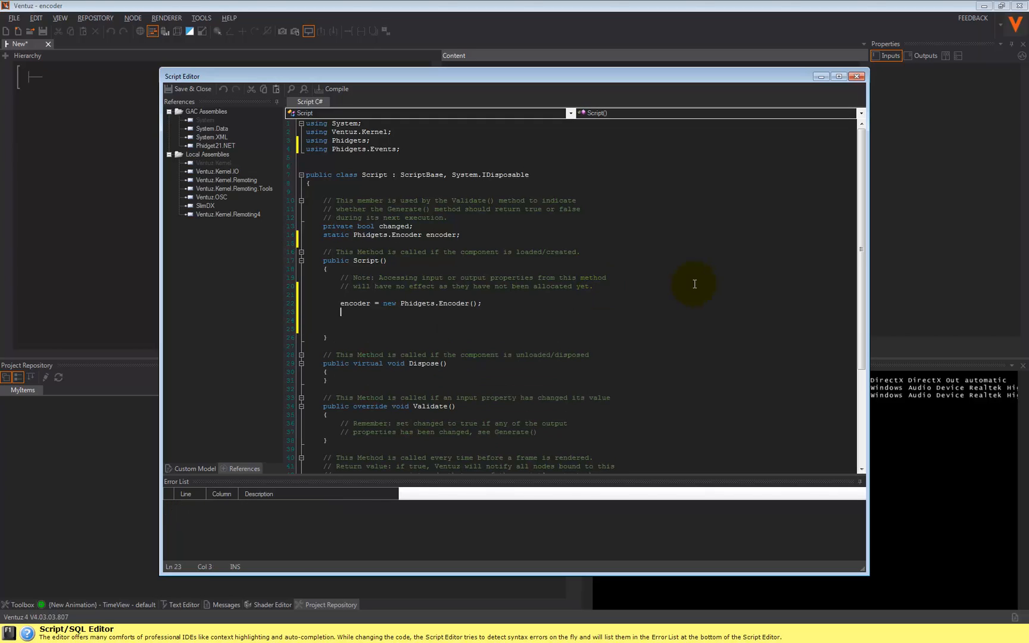
- Subscribe encoder.PositionChange to the encoder_PositionChange handler via the completion
{"action": "type", "text": "encoder"}
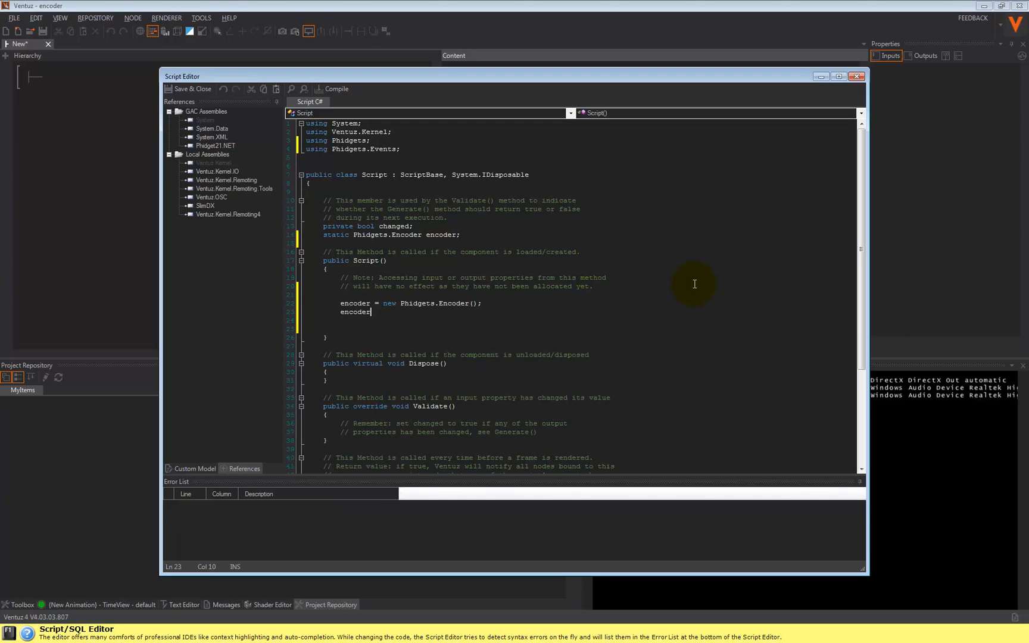
{"action": "type", "text": ".POs"}
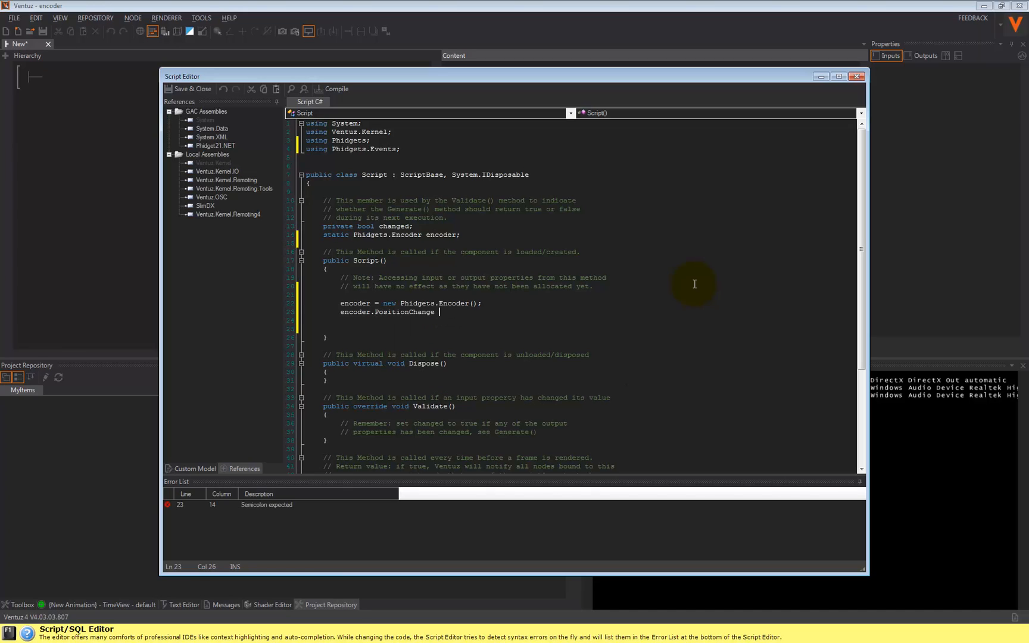
{"action": "type", "text": "+="}
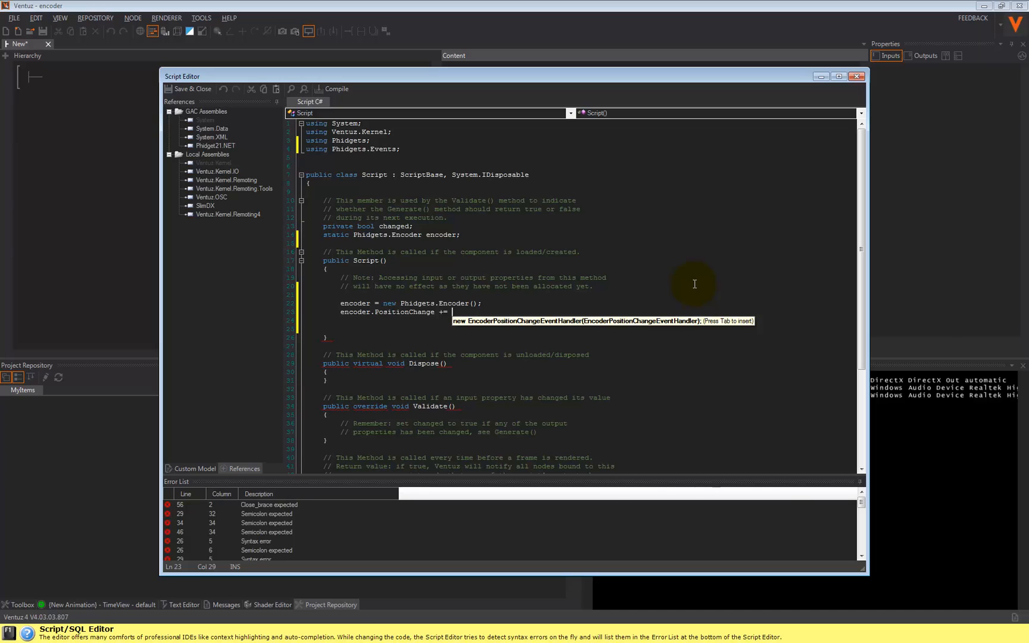
{"action": "key", "text": "Tab"}
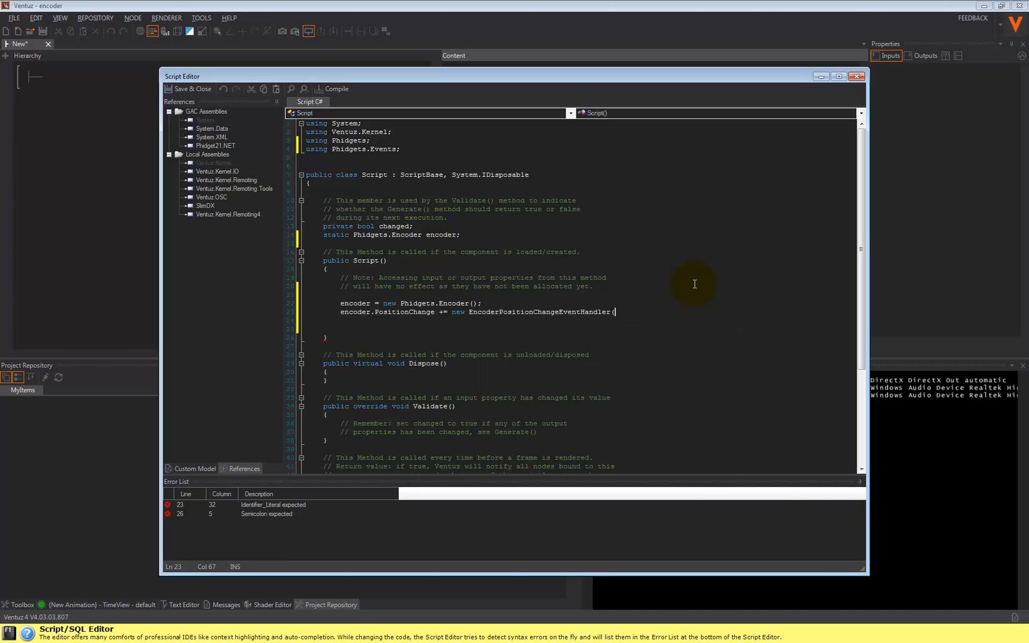
{"action": "type", "text": "encoder_E"}
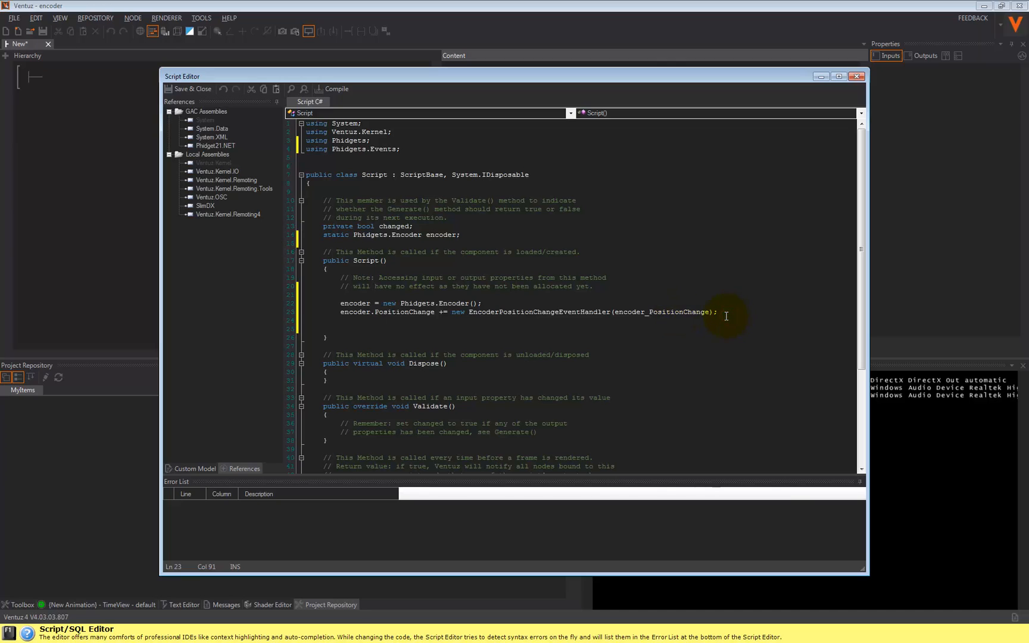
- Add encoder.open() and encoder.waitForAttachment() to the constructor
{"action": "type", "text": "encoder.open();"}
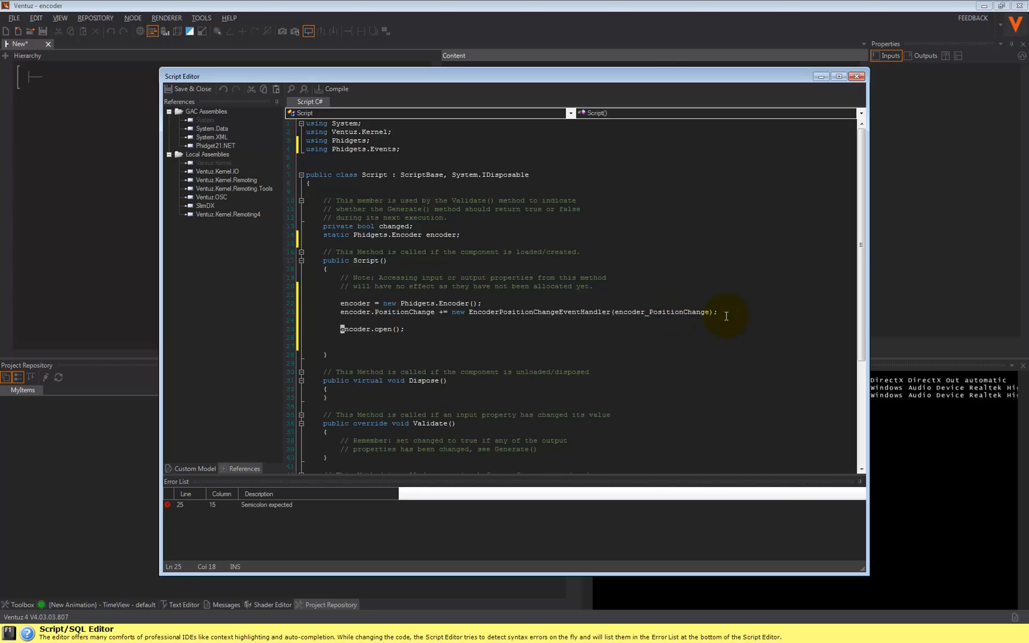
{"action": "type", "text": "encoder.waitForAttachment();"}
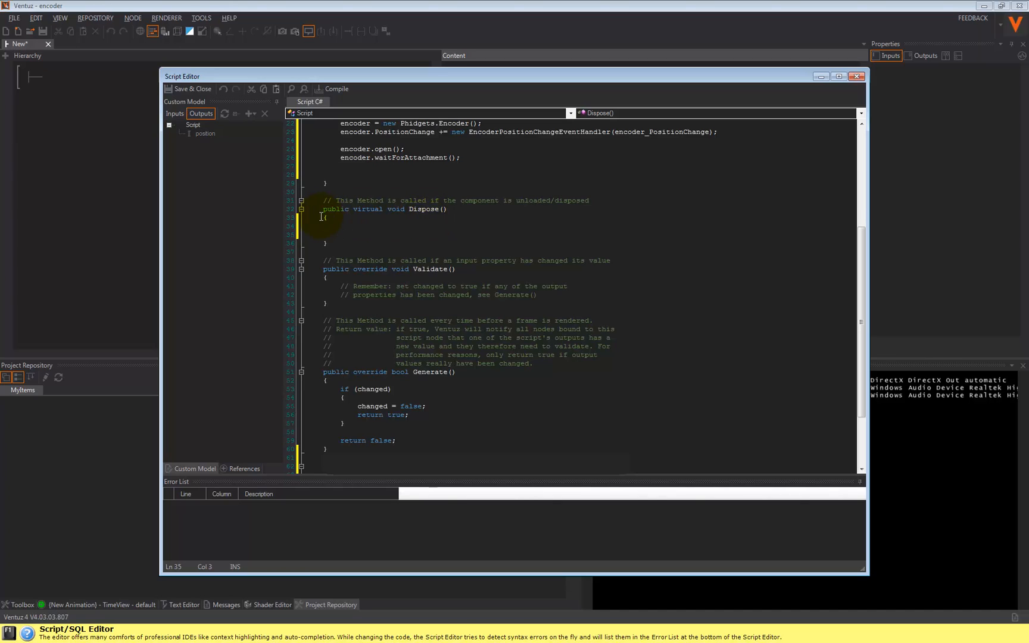
- In Dispose(), add 'encoder.close();' and 'encoder = null;'
{"action": "left_click", "coordinate": [416, 241]}
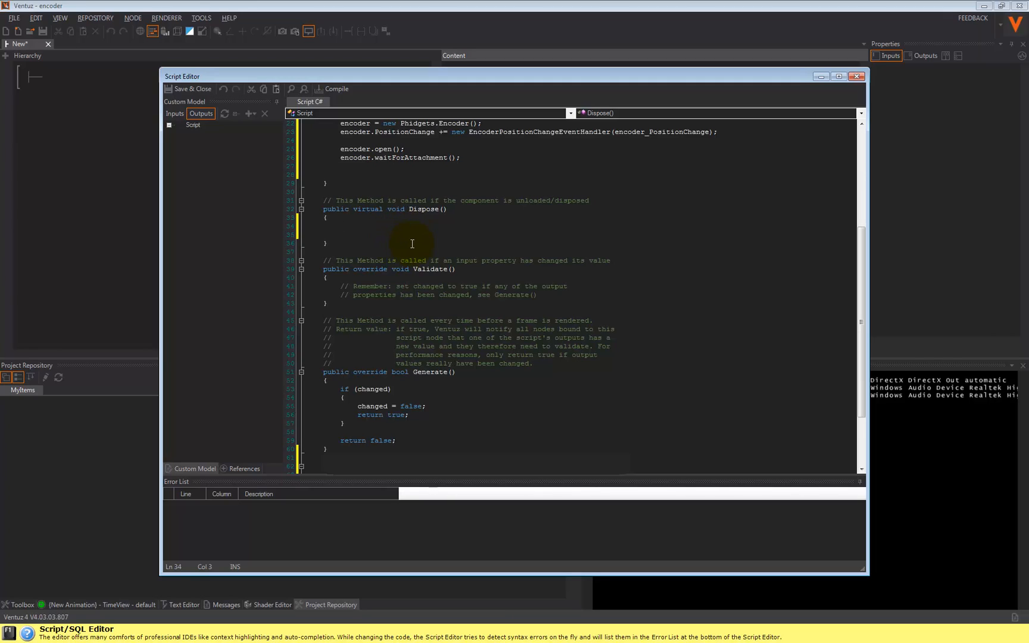
{"action": "type", "text": "encoder.close();"}
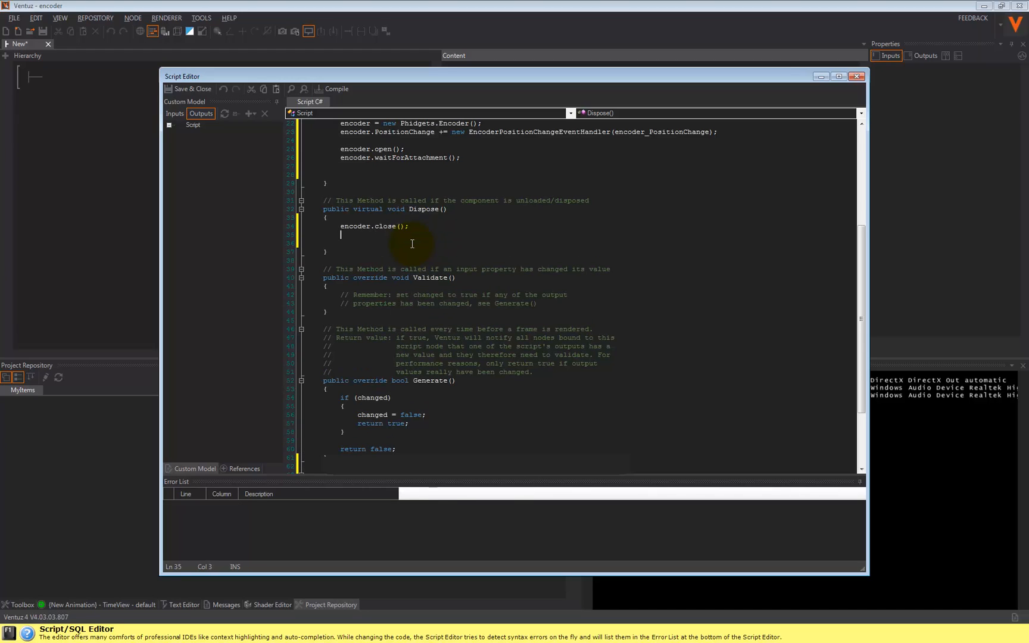
{"action": "type", "text": "encoder = nu"}
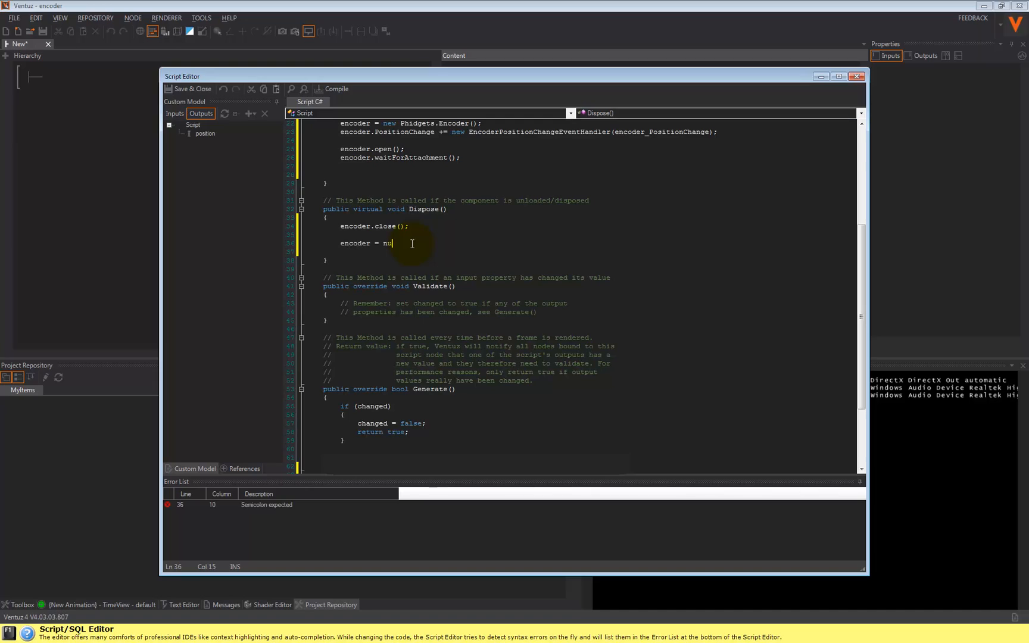
{"action": "type", "text": "ll;"}
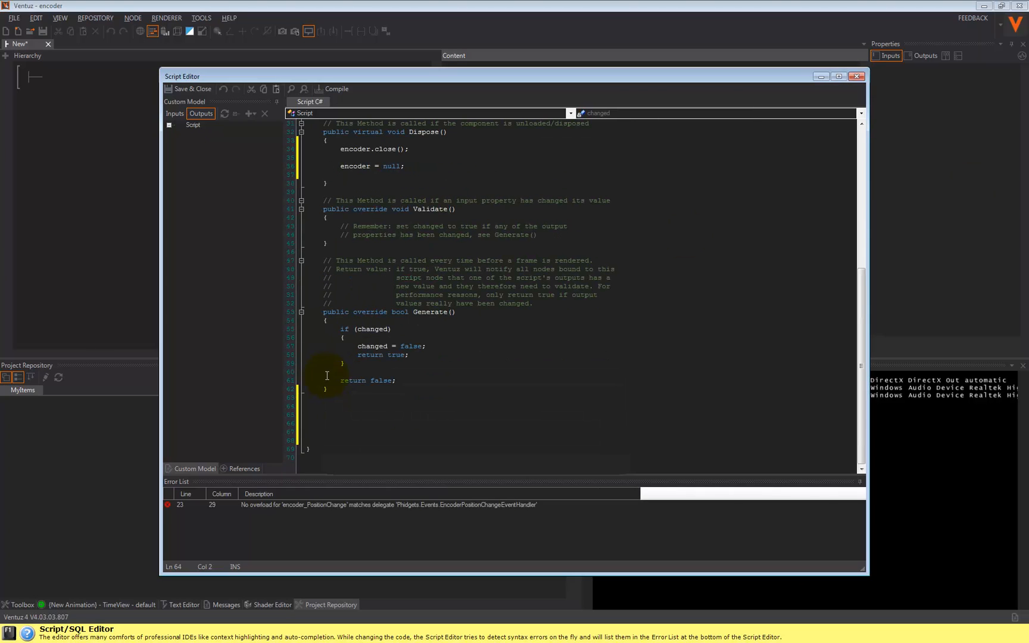
- Write an empty public void encoder_PositionChange(object sender, EncoderPositionChangeEventArgs e) method
{"action": "scroll", "scroll_direction": "up", "scroll_amount": 3}
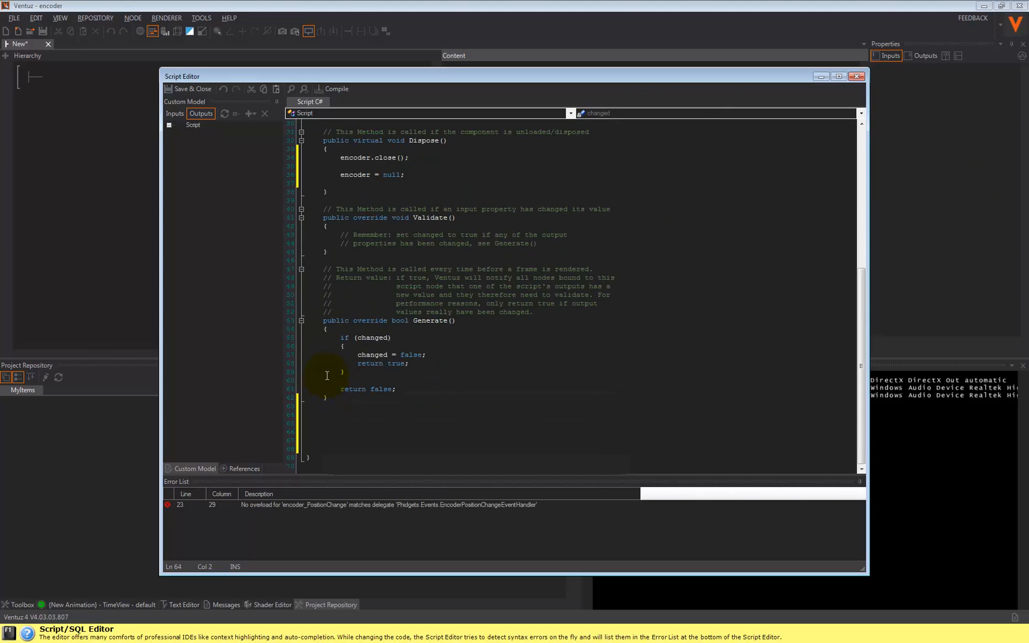
{"action": "type", "text": "public void encoder_PositionChange"}
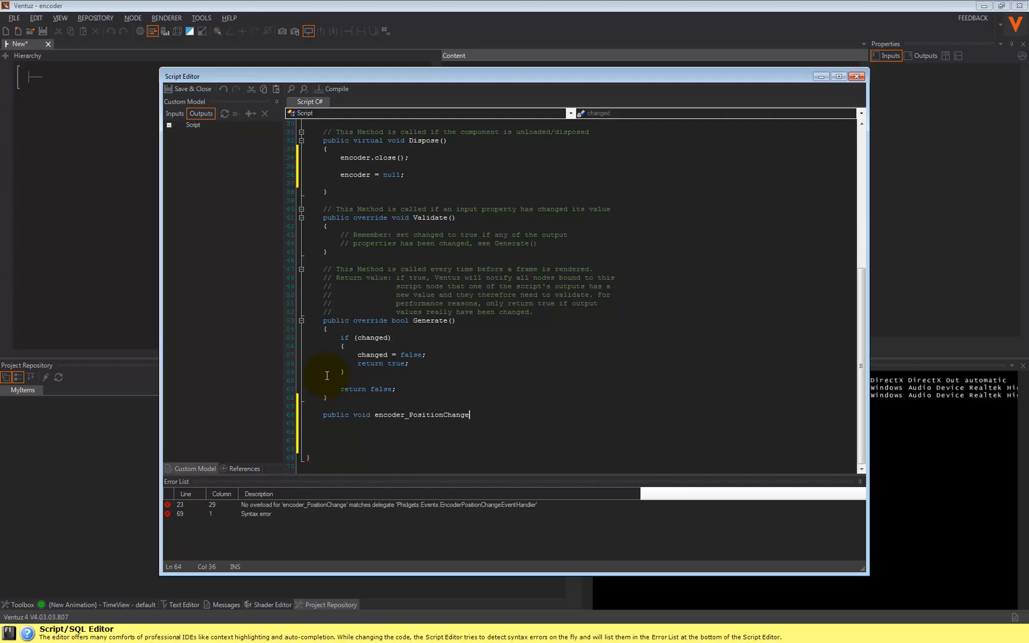
{"action": "type", "text": "(object"}
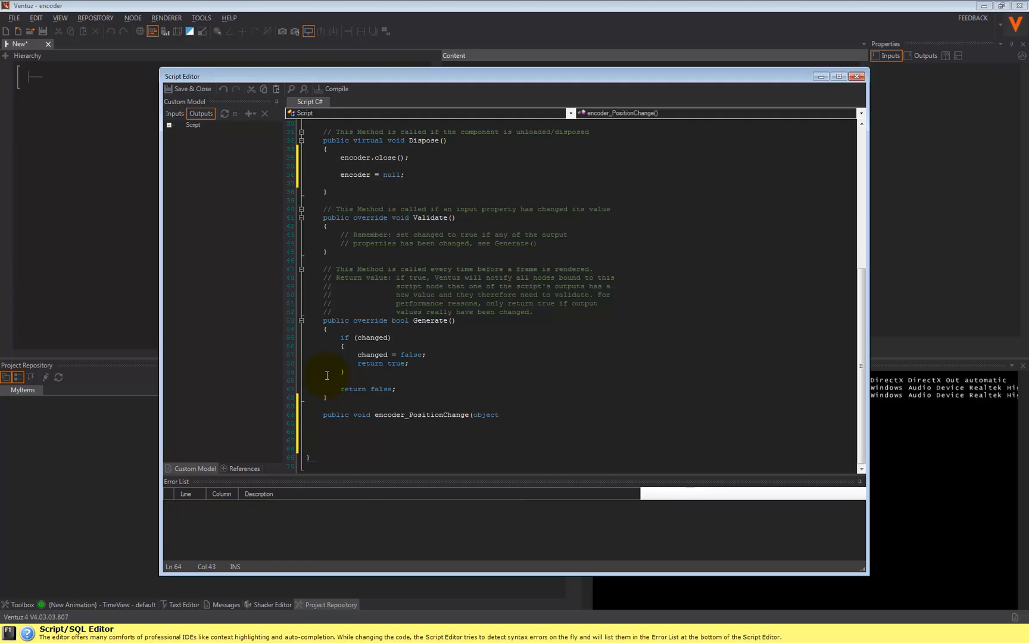
{"action": "type", "text": "sender, E"}
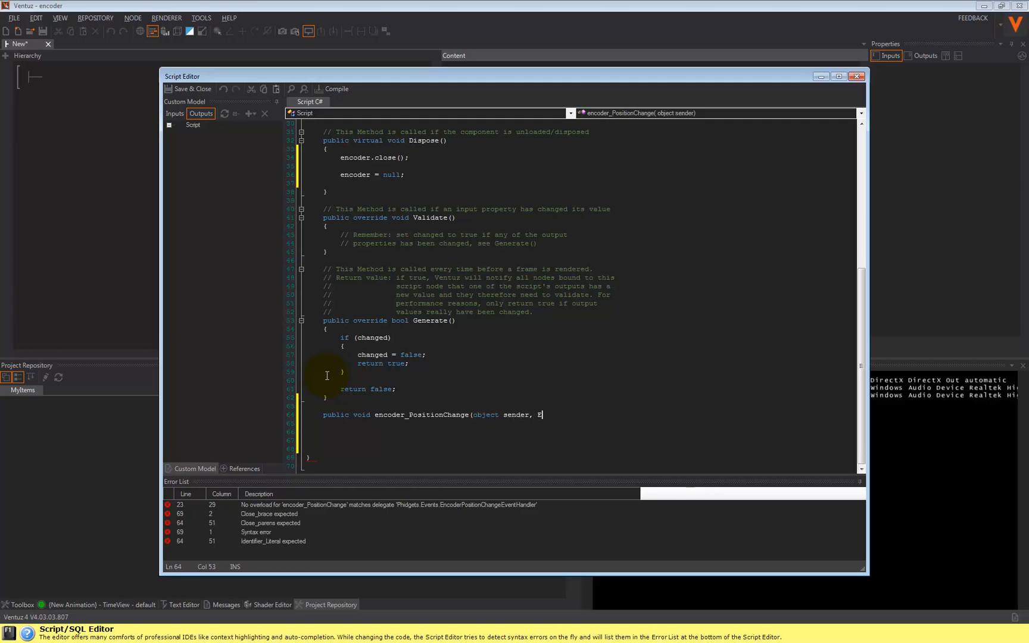
{"action": "type", "text": "ncoderPositionChangeEventA"}
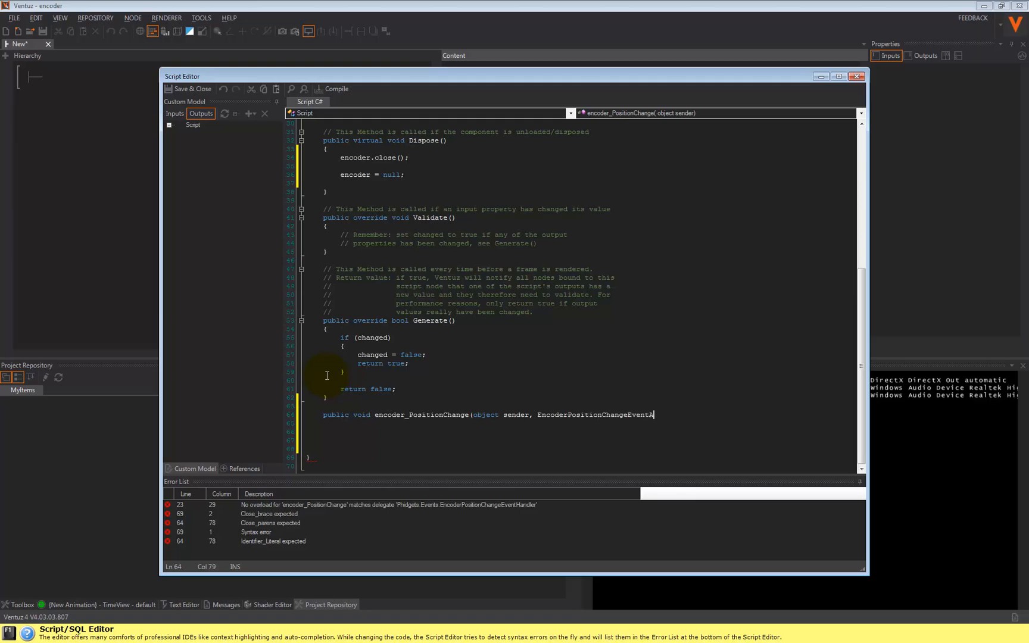
{"action": "type", "text": "rgs e"}
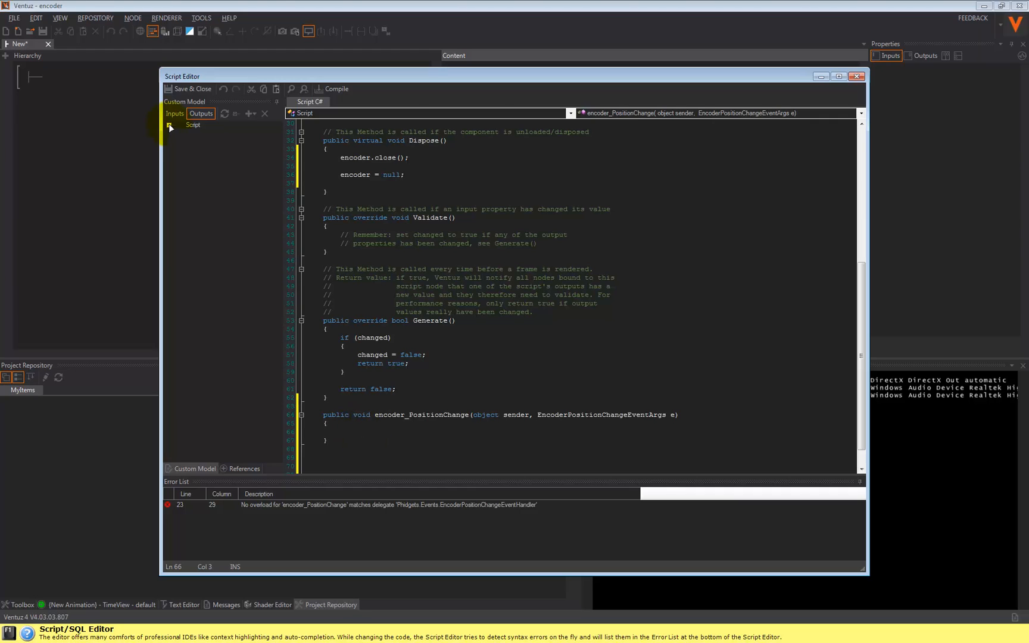
- With Script expanded in the outputs, write position = encoder.encoders[e.Index]; in the handler
{"action": "left_click", "coordinate": [249, 114]}
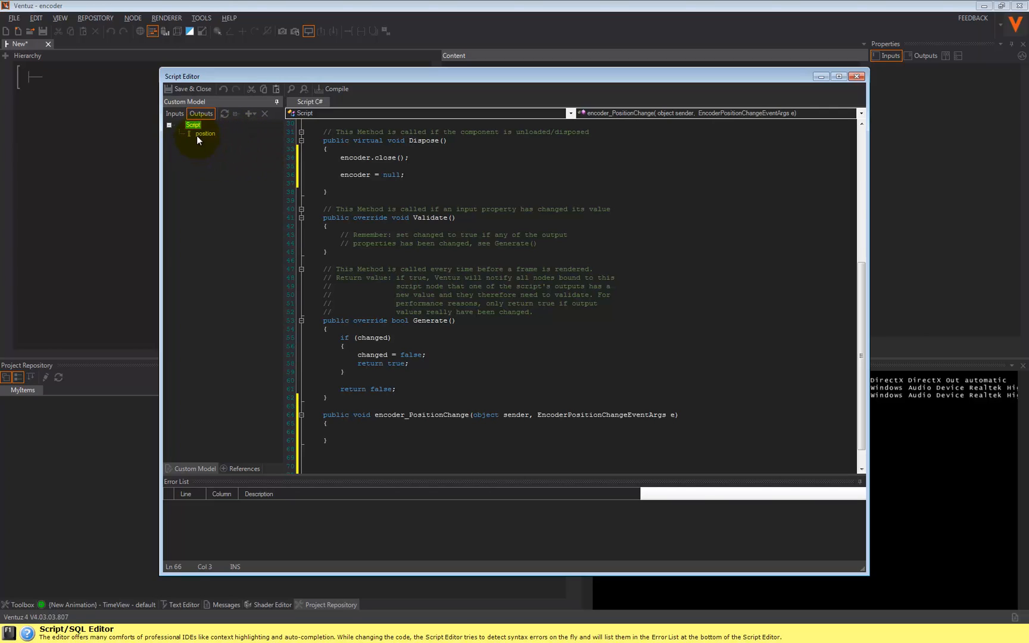
{"action": "type", "text": "pos"}
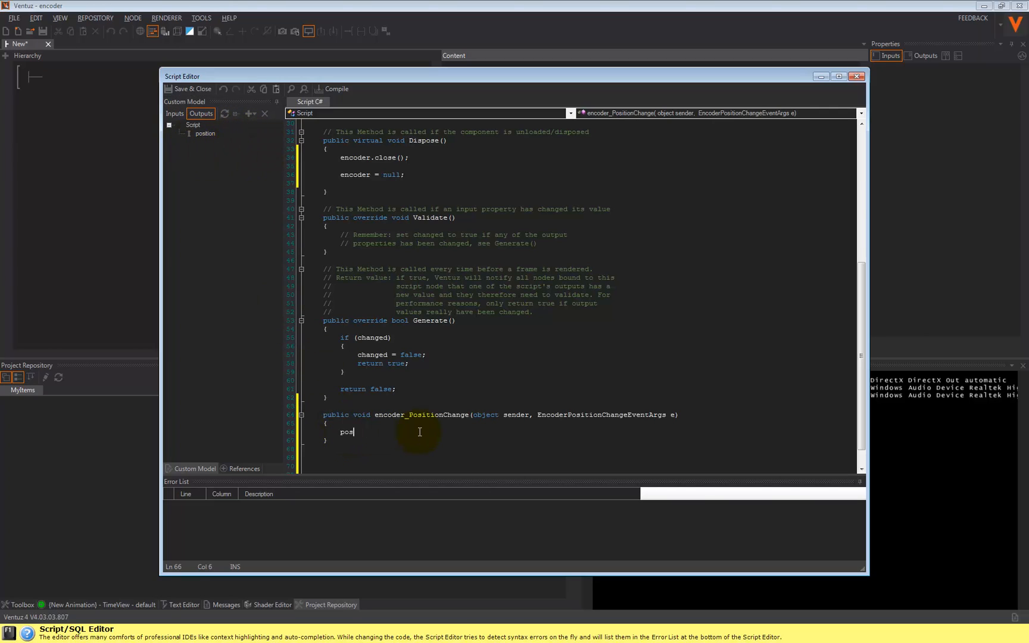
{"action": "type", "text": "ition ="}
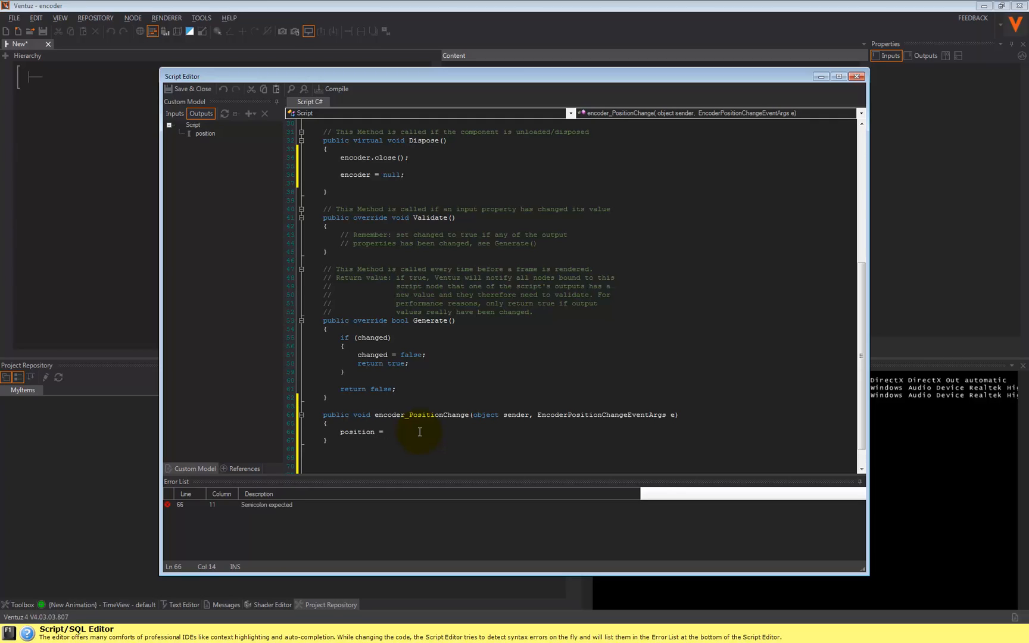
{"action": "type", "text": "encoder."}
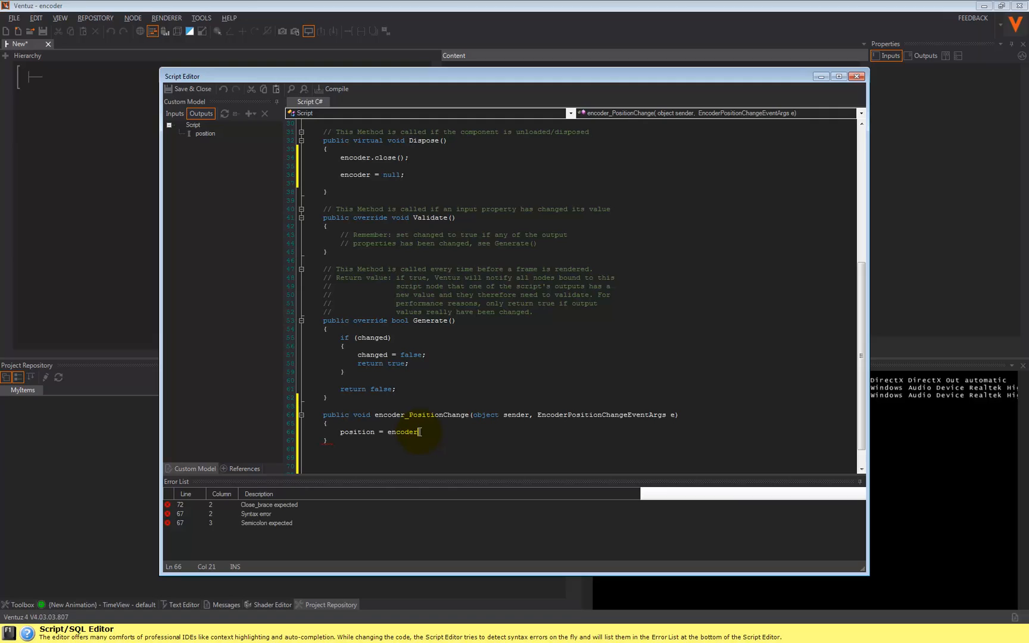
{"action": "type", "text": ".encoders[e."}
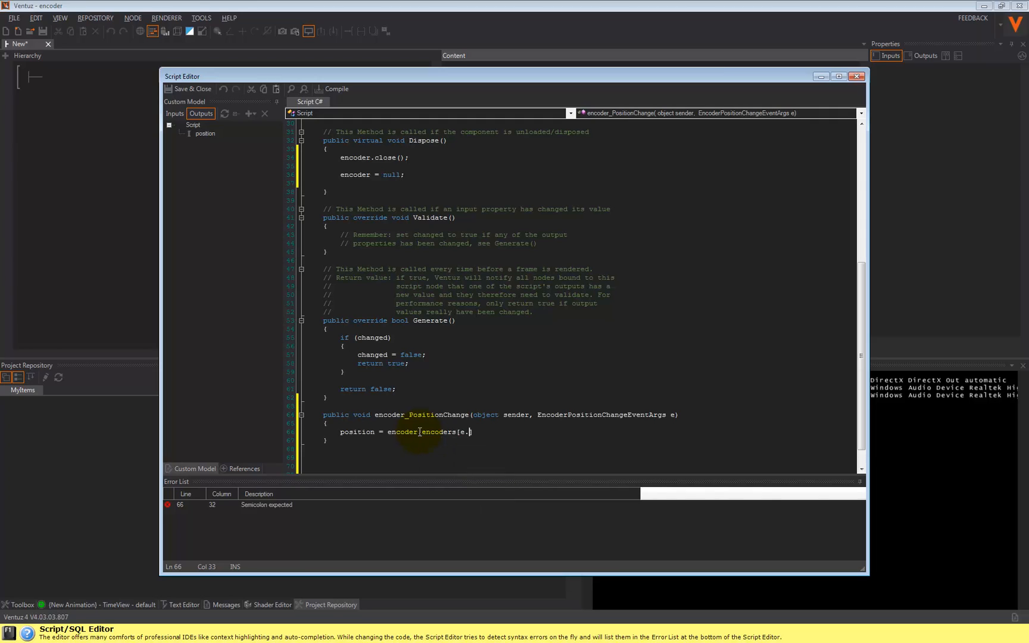
{"action": "type", "text": "Index];"}
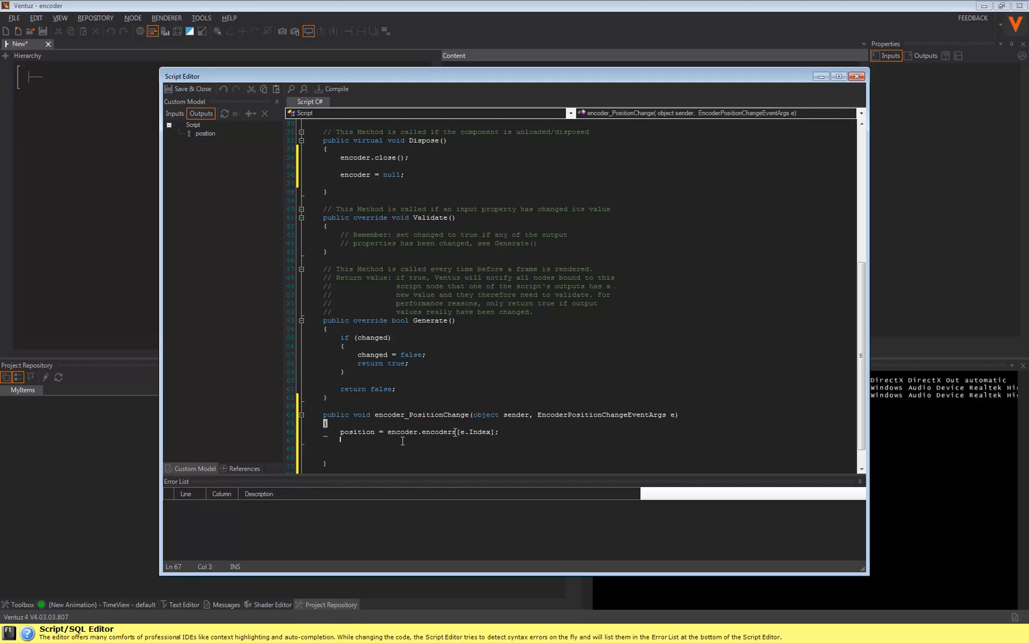
- Add changed = true; so the position output is marked as changed
{"action": "type", "text": "cha"}
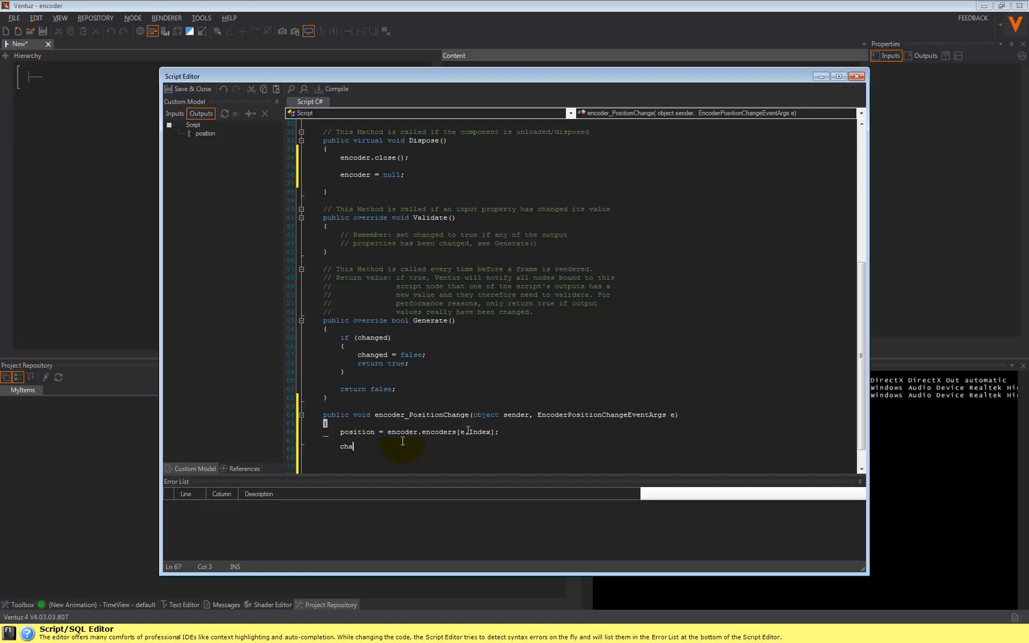
{"action": "type", "text": "nged = t"}
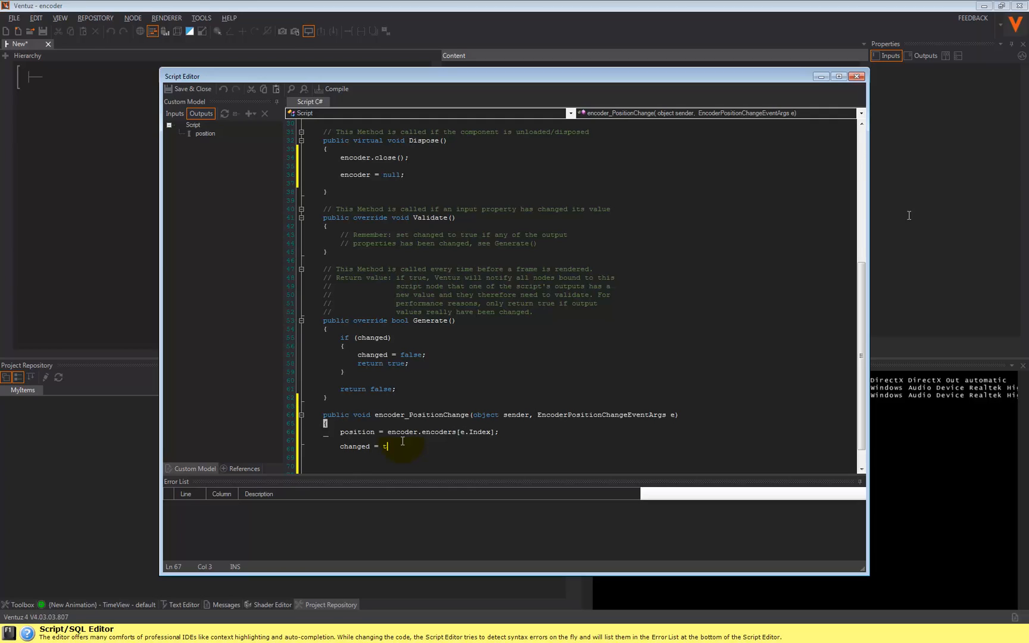
{"action": "type", "text": "rue;"}
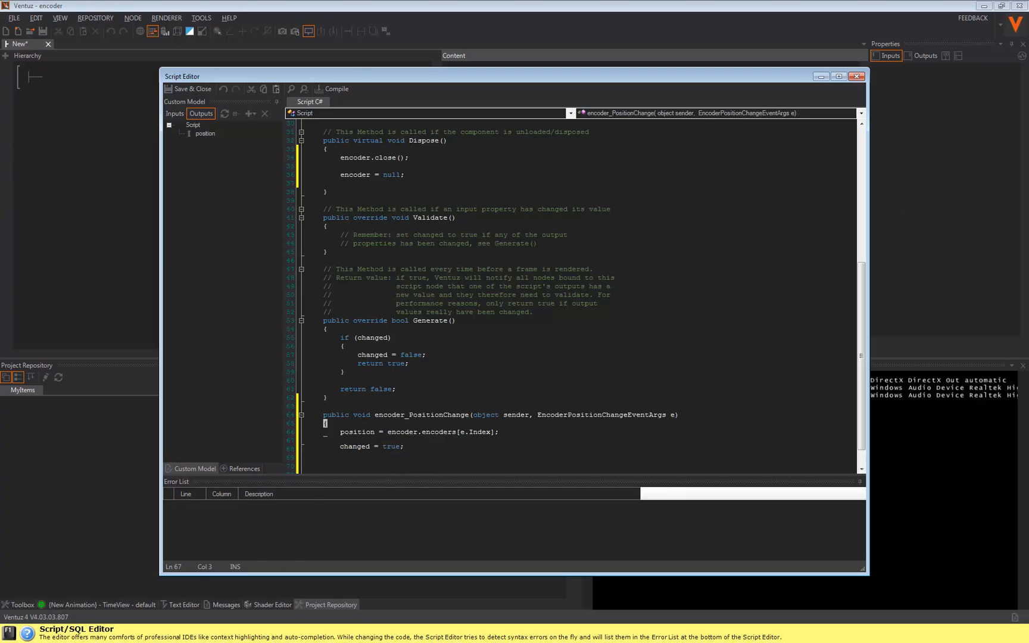
- Save & Close the script, then view the Script node's Outputs showing position at -7313
{"action": "left_click", "coordinate": [336, 88]}
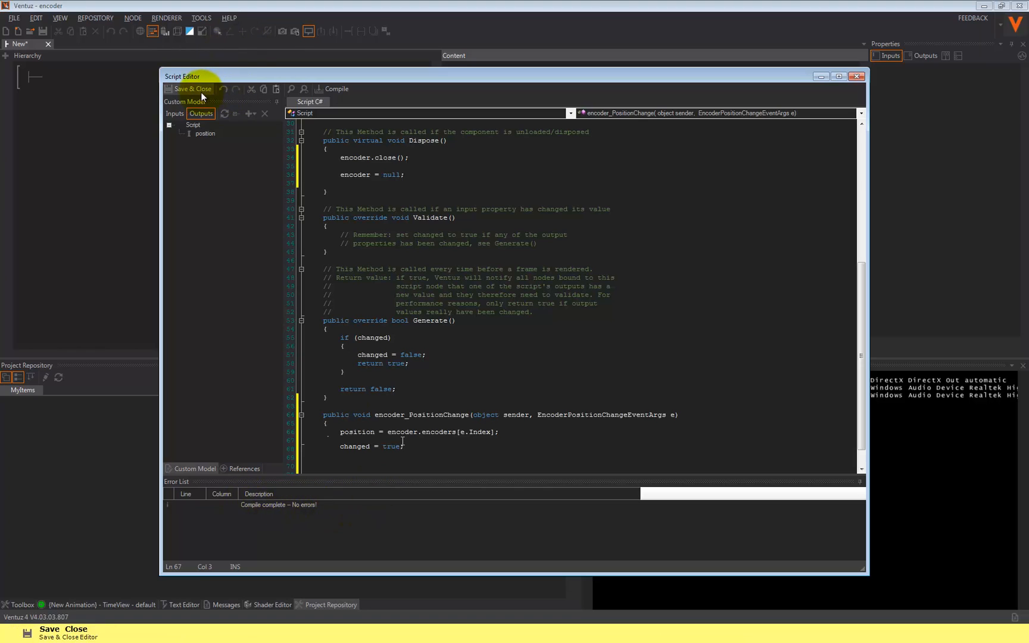
{"action": "left_click", "coordinate": [192, 88]}
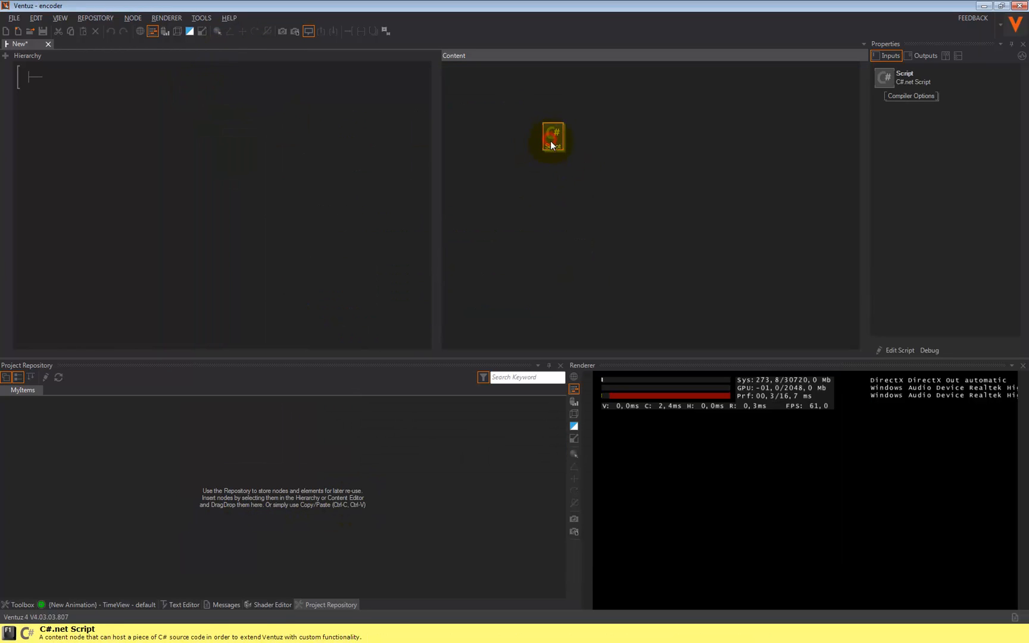
{"action": "left_click", "coordinate": [926, 56]}
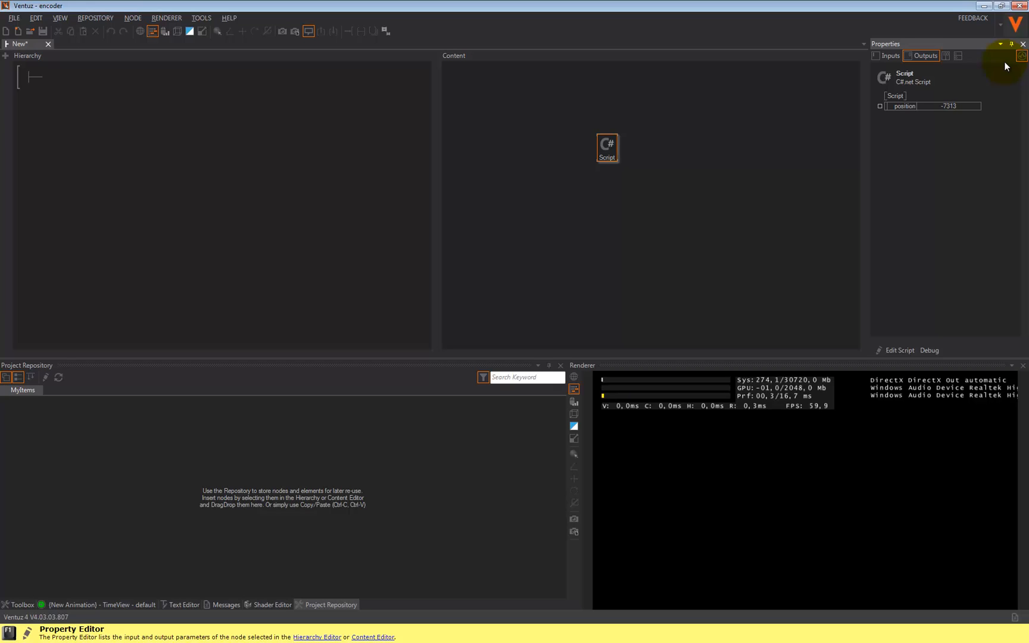
{"action": "mouse_move", "coordinate": [1005, 66]}
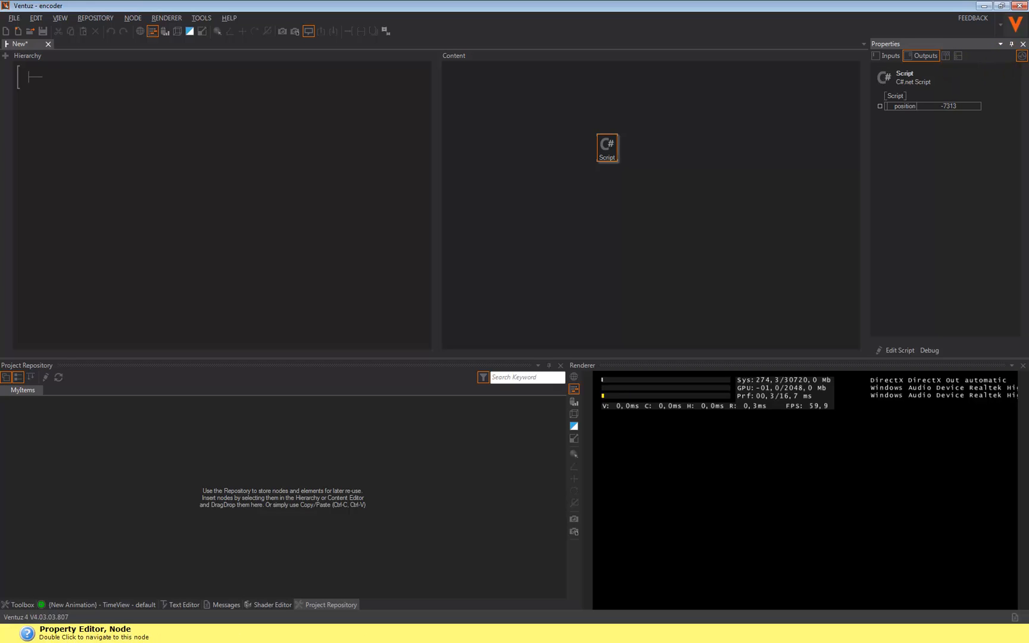